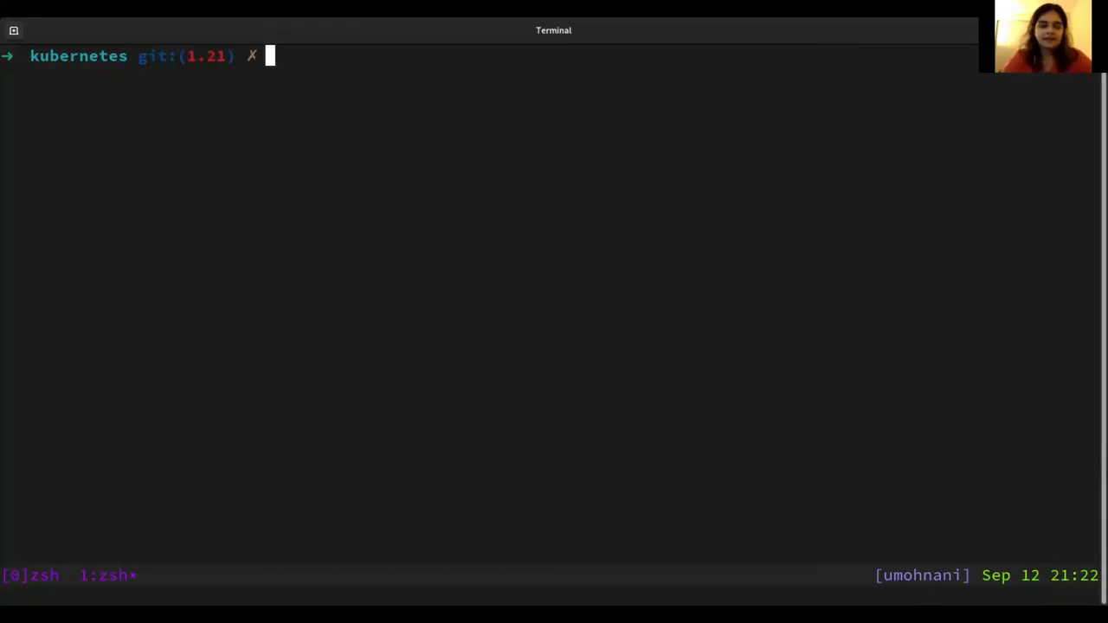
Run 'sudo systemctl status crio' to show the CRI-O service loaded, enabled and running
type("sudo systemc")
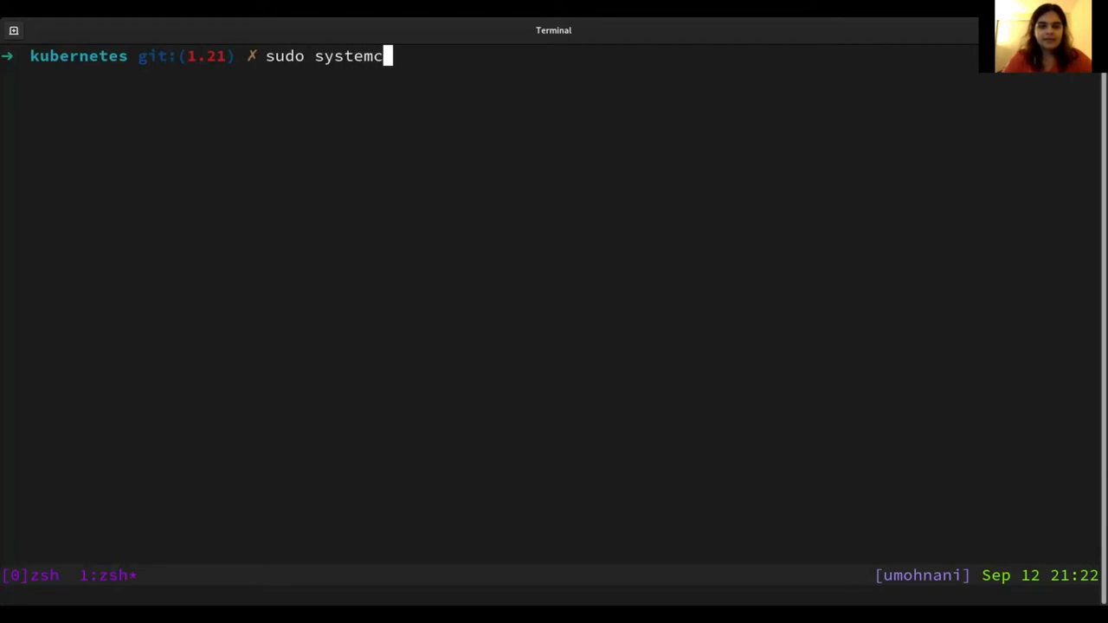
type("tl status crio")
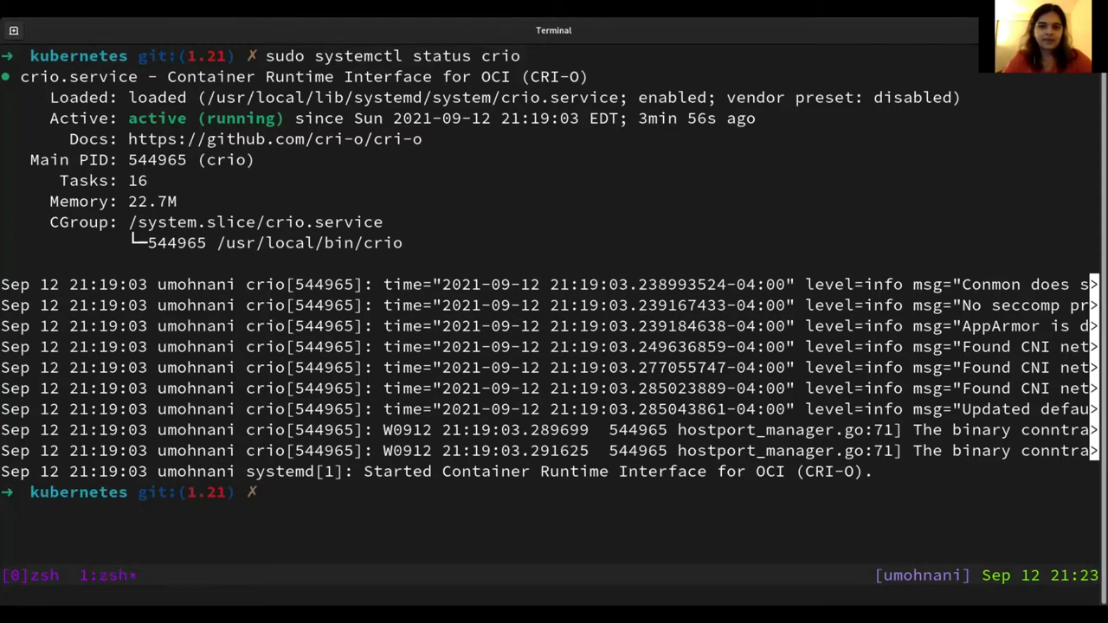
Print the crio-local-up.sh script with cat to show its CRI-O runtime exports
type("cat")
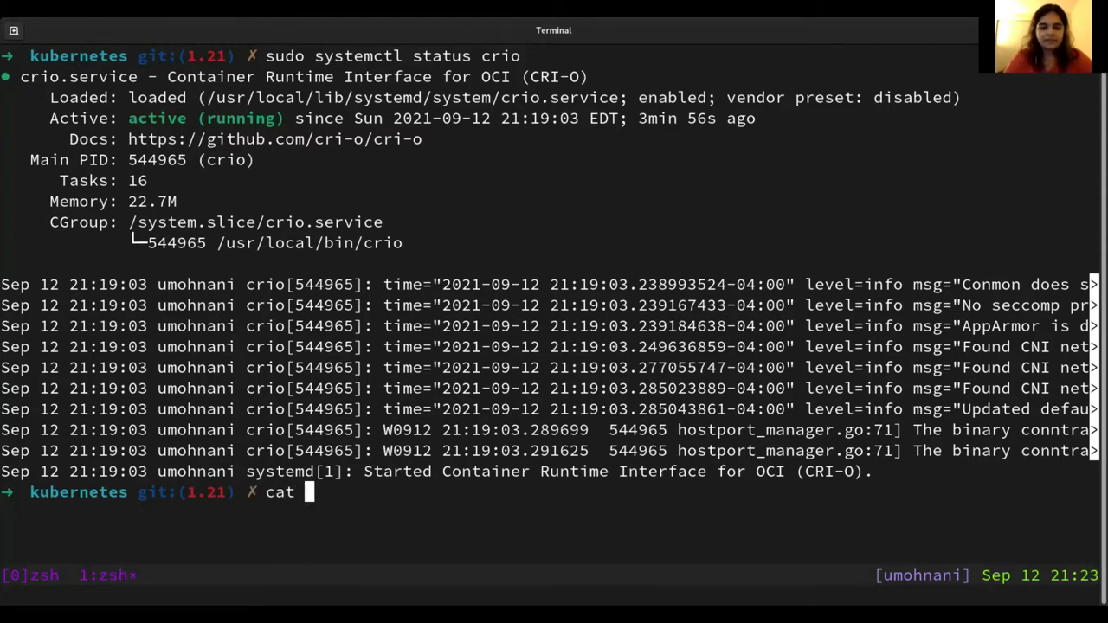
type("./cr")
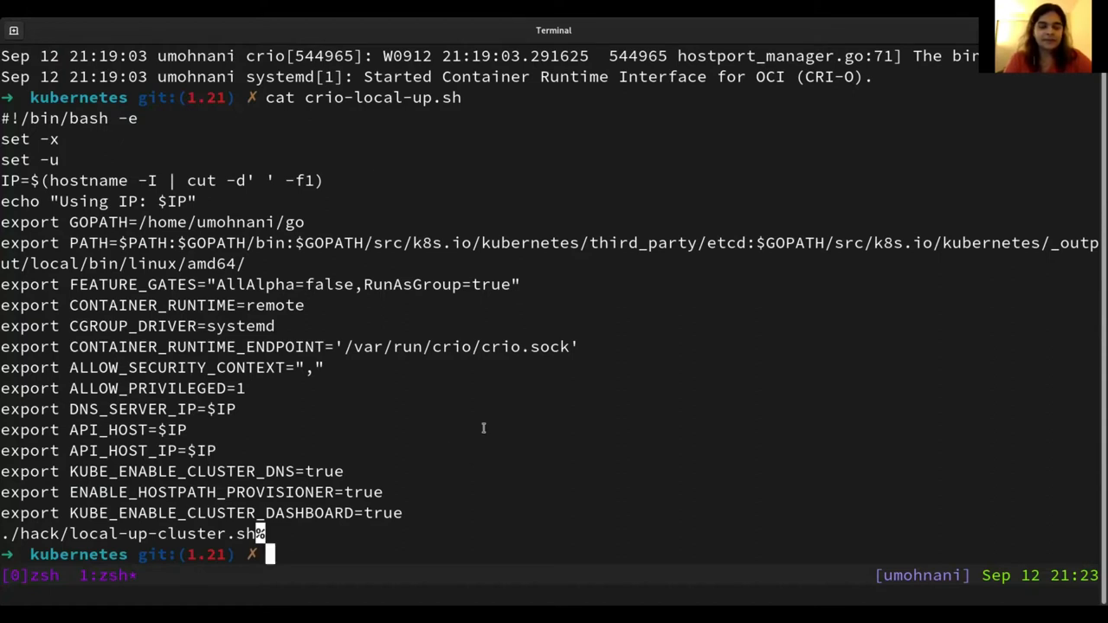
mouse_move(364, 538)
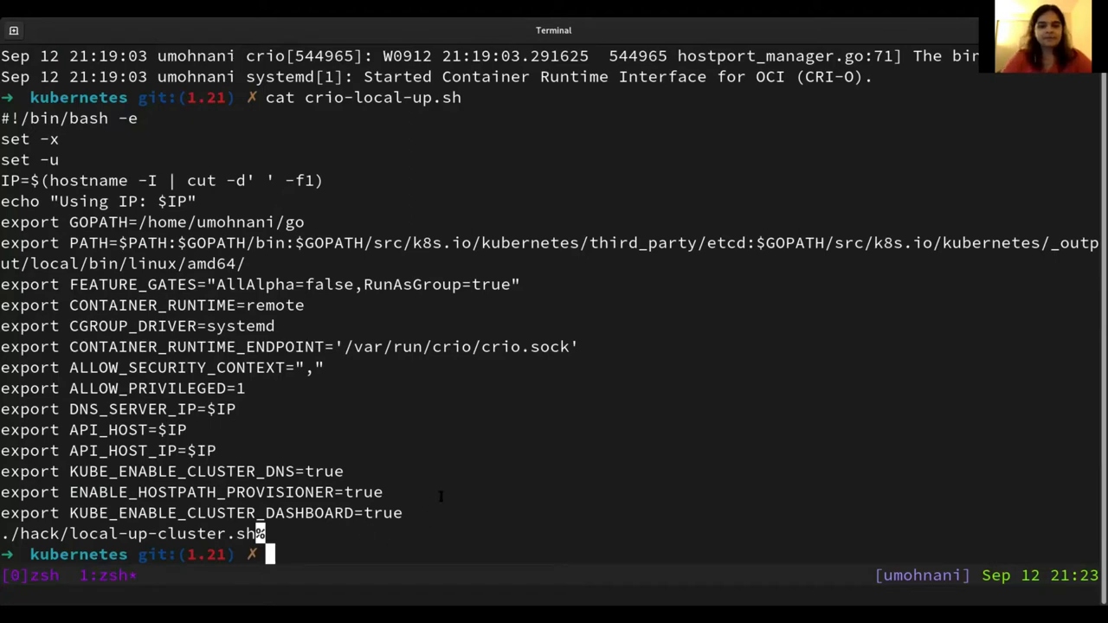
type("./crio")
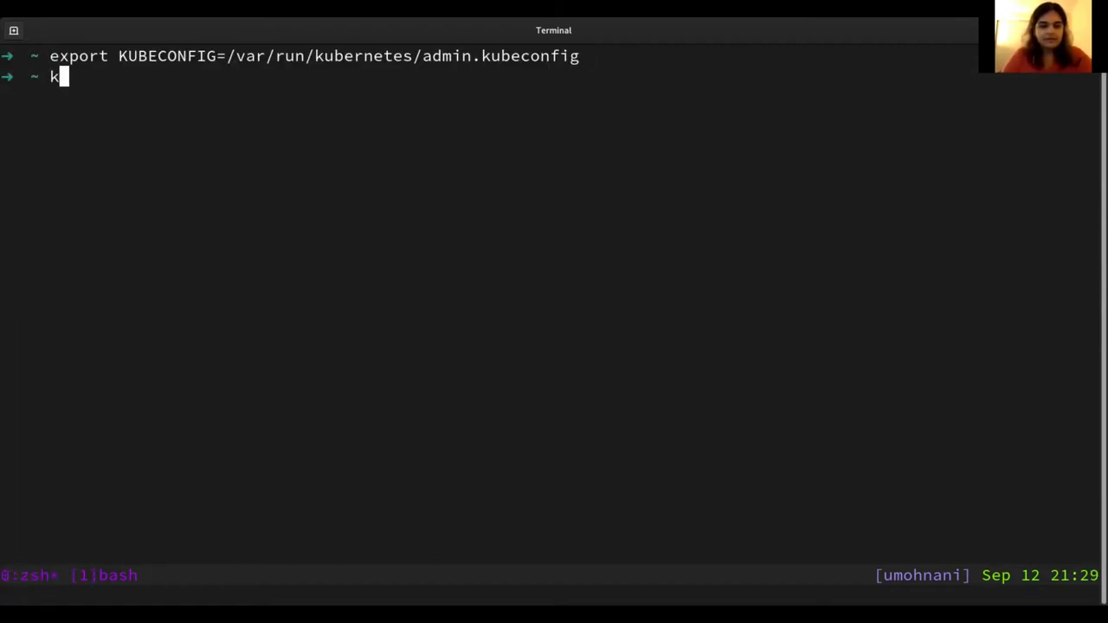
Check the node is Ready, then run pod mypod from the fedora image sleeping 1000
type("ubectl get nodes")
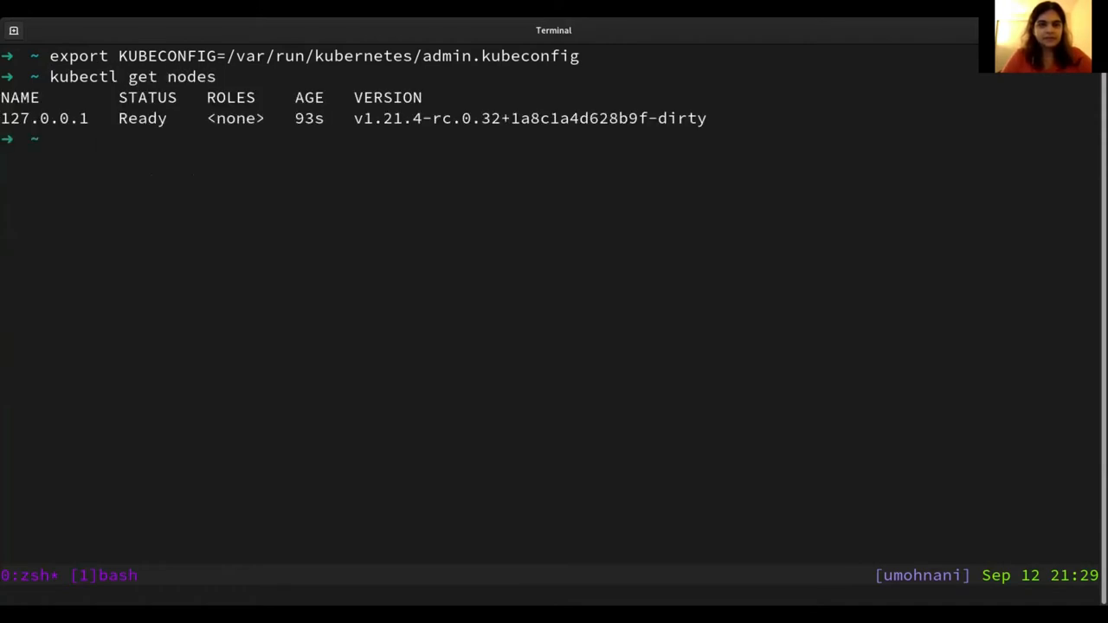
type("kub")
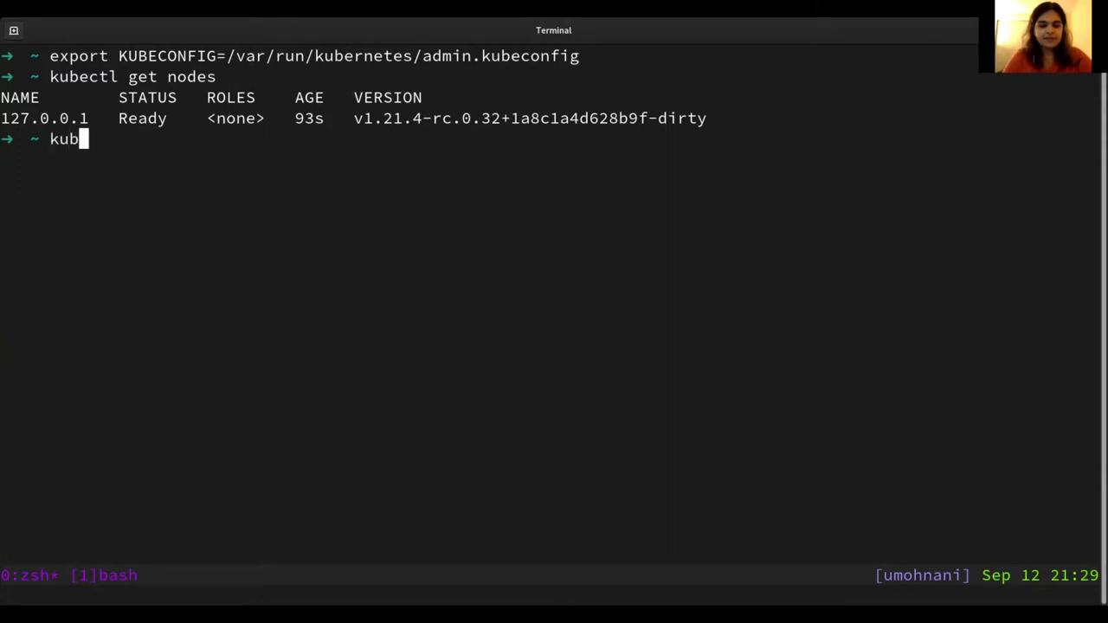
type("ectl run my")
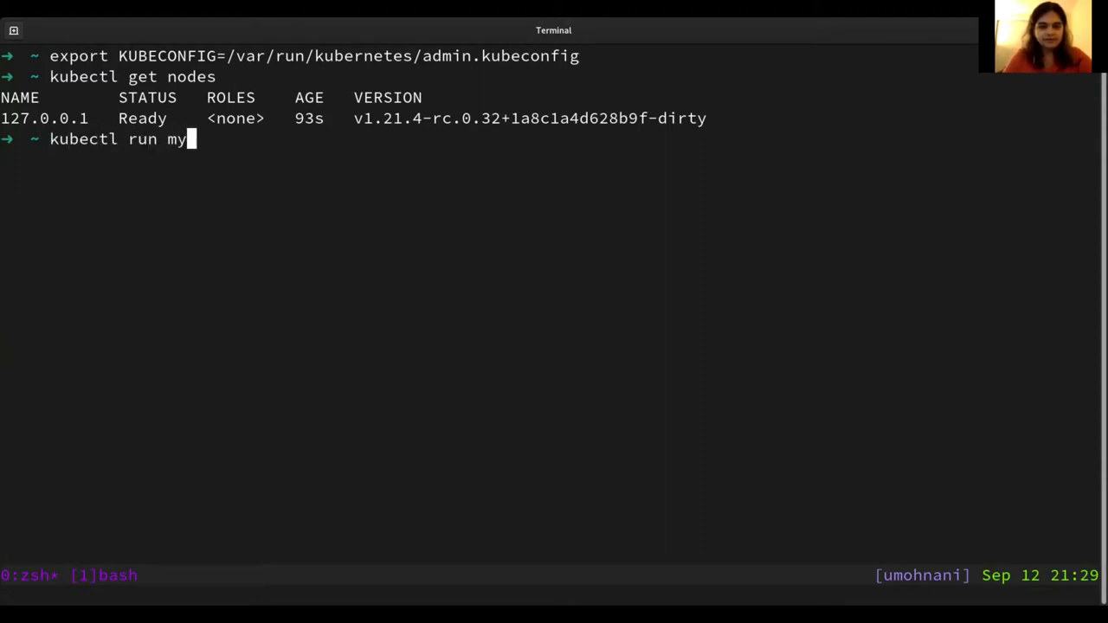
type("pod --image fedore")
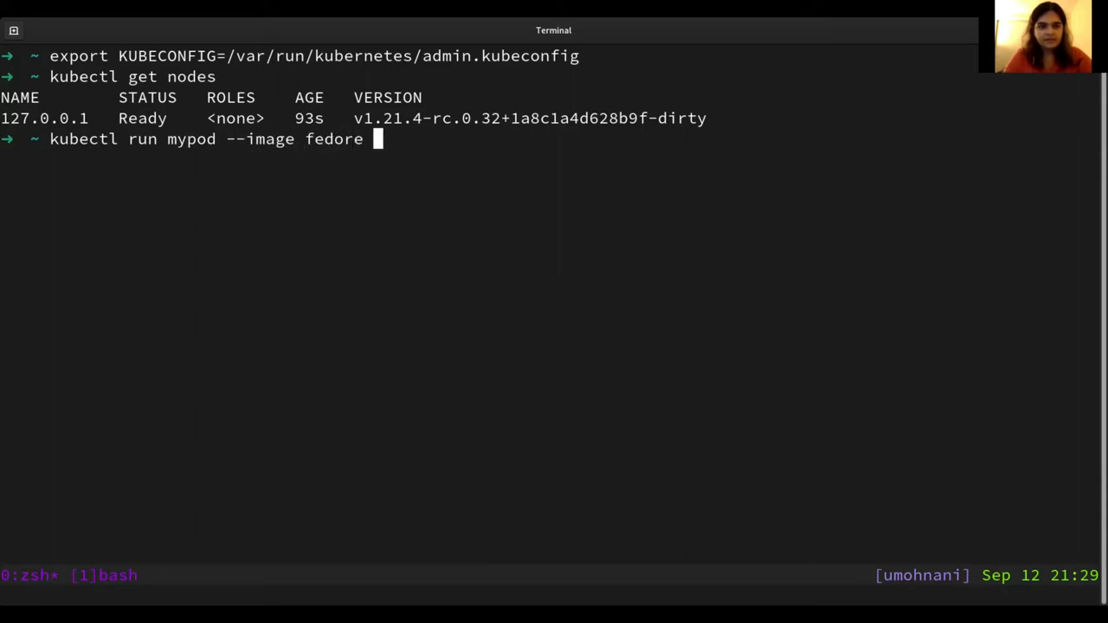
type("sleep 1000")
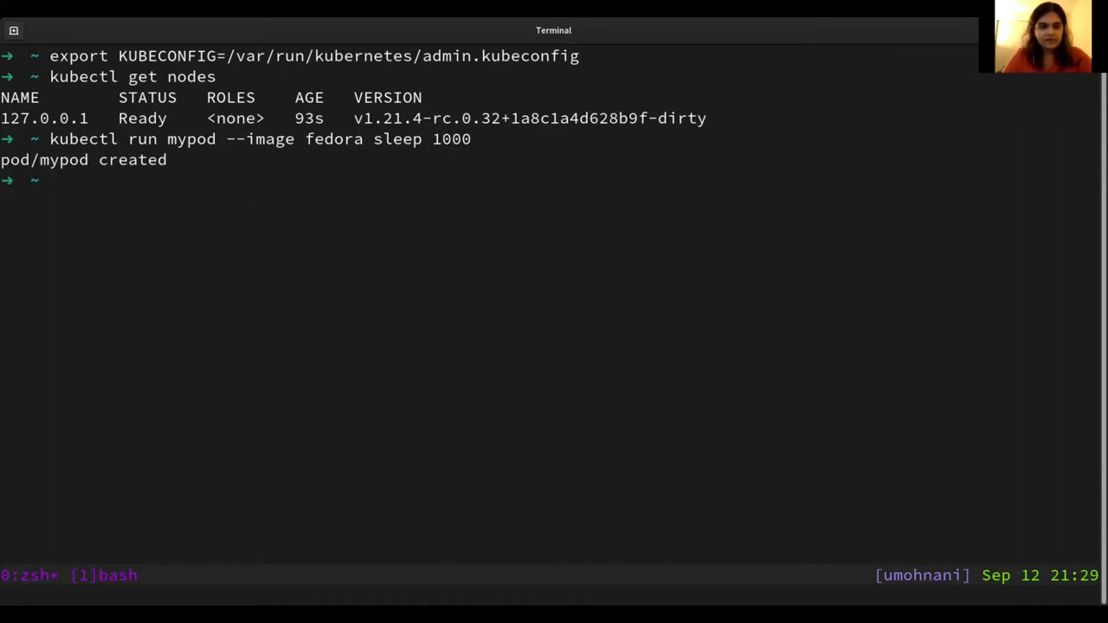
List pods to confirm mypod is Running, then list containers with 'sudo crictl ps'
type("kubec")
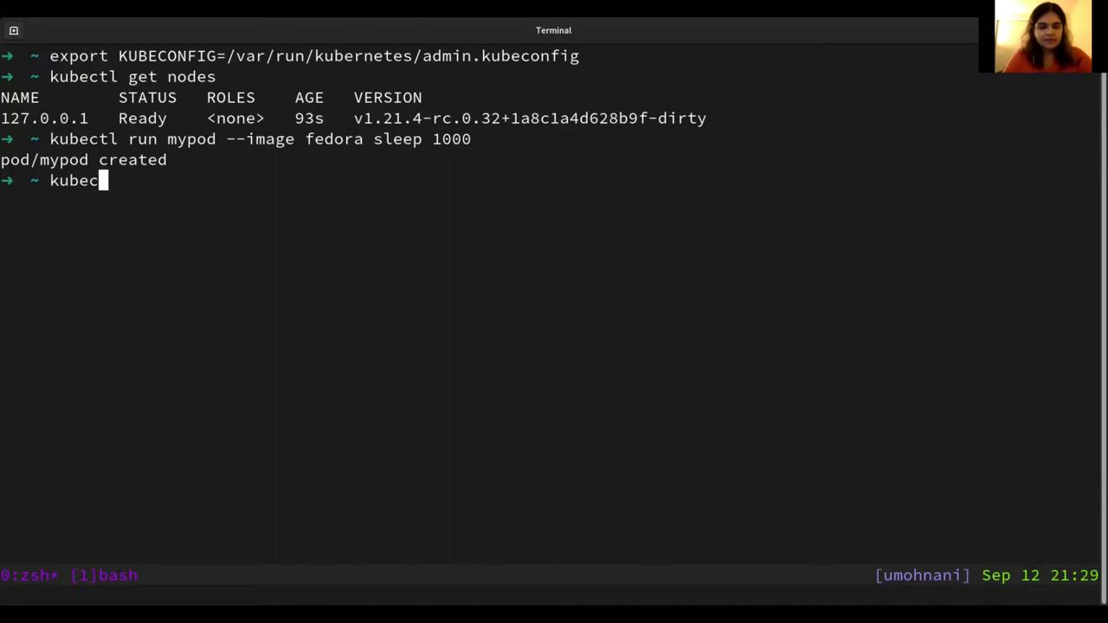
type("tl get pods")
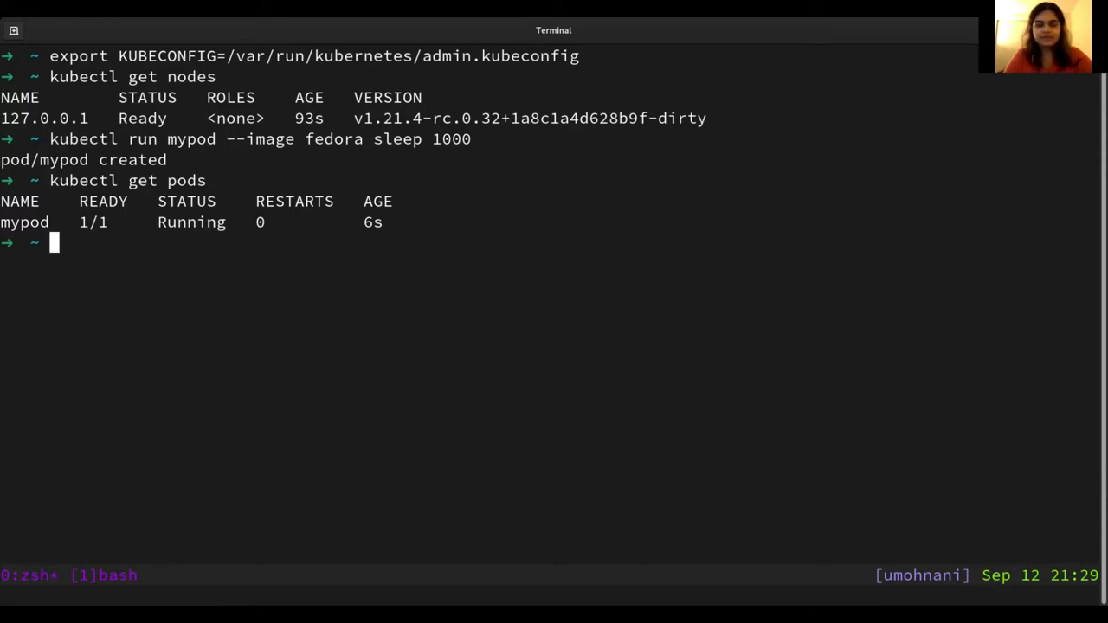
type("c")
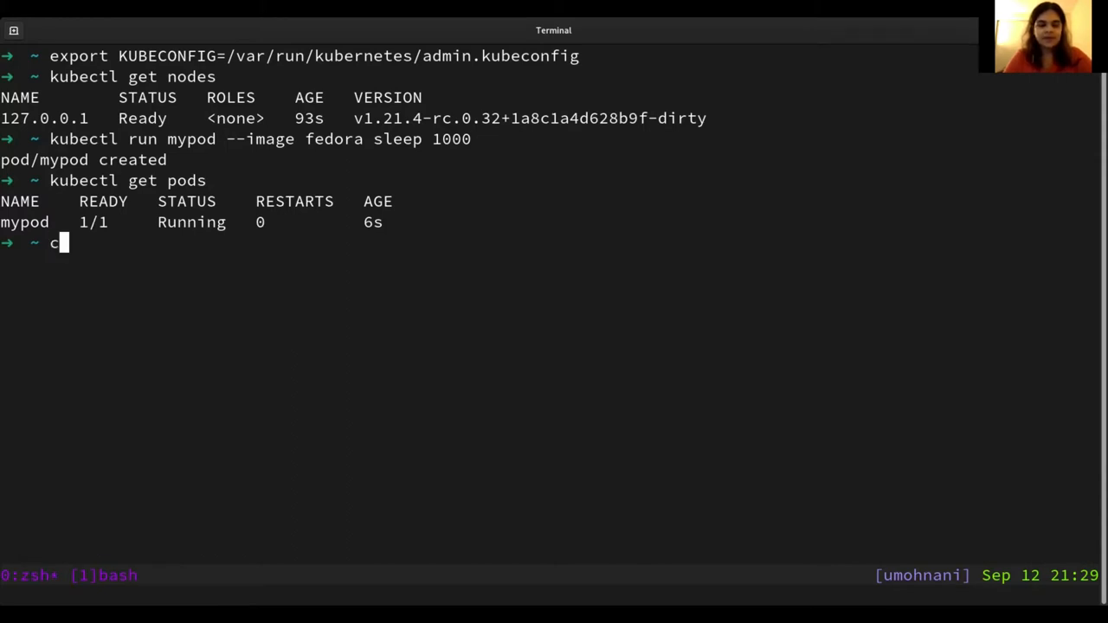
type("sudo")
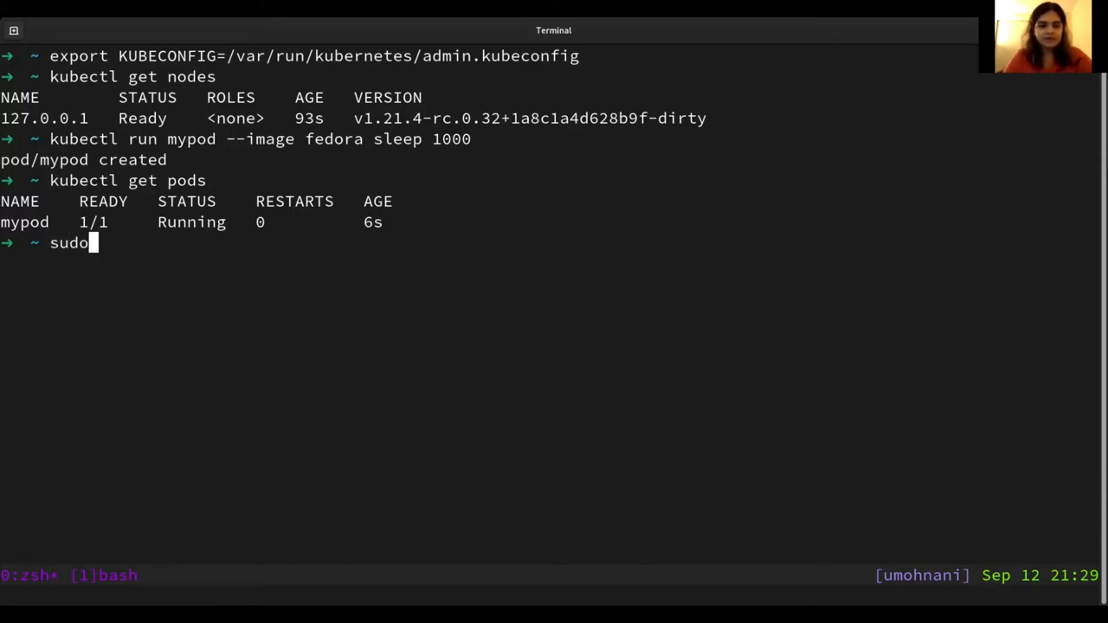
type("crictl")
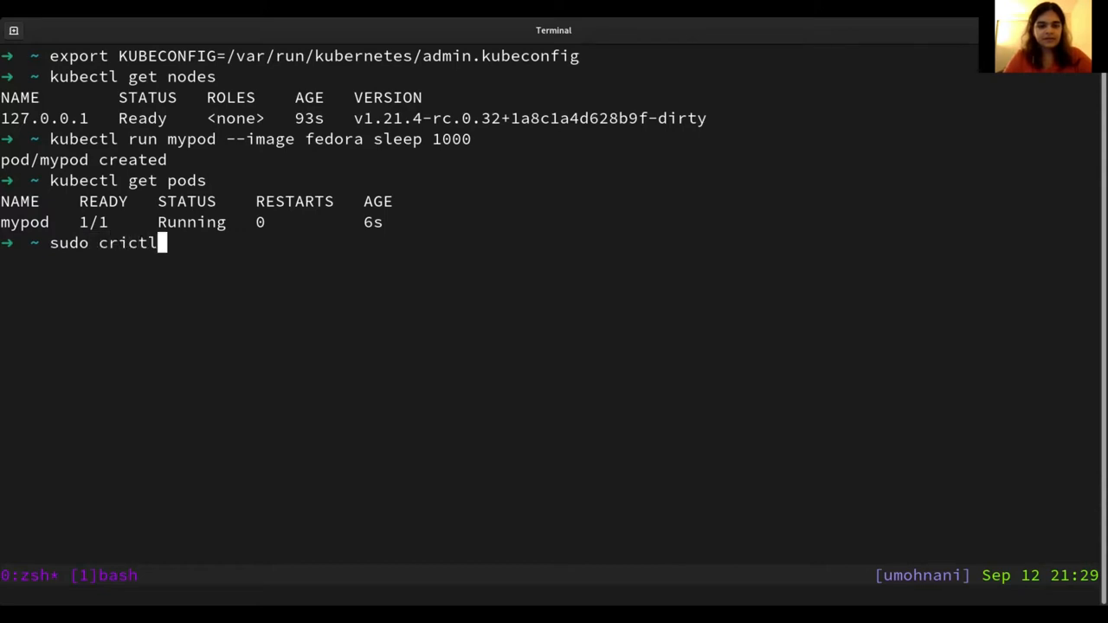
type("ps")
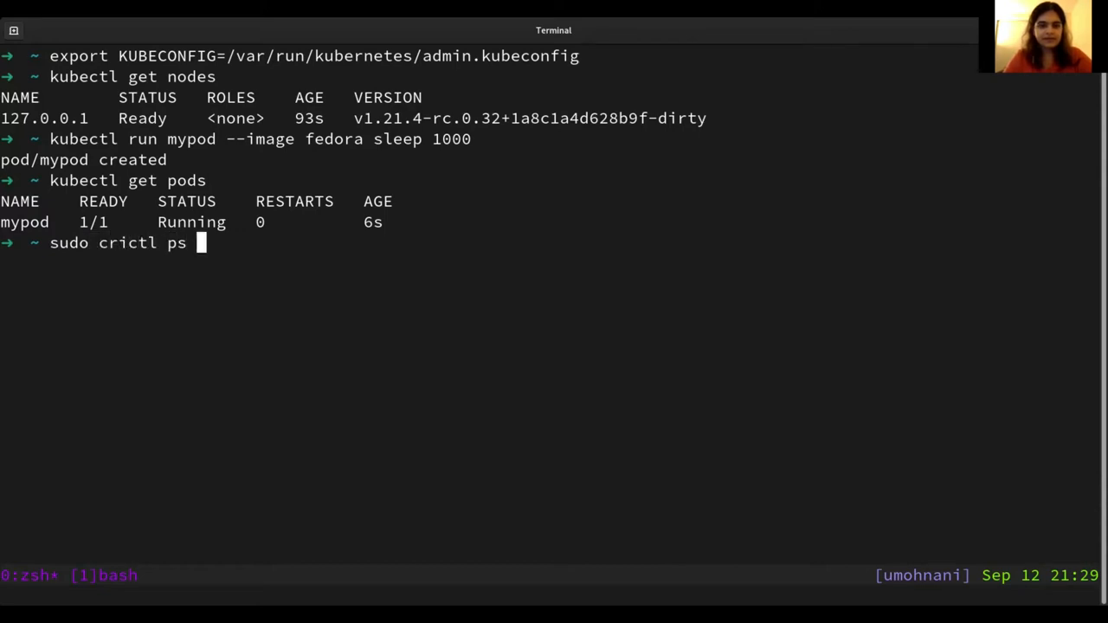
key("Return")
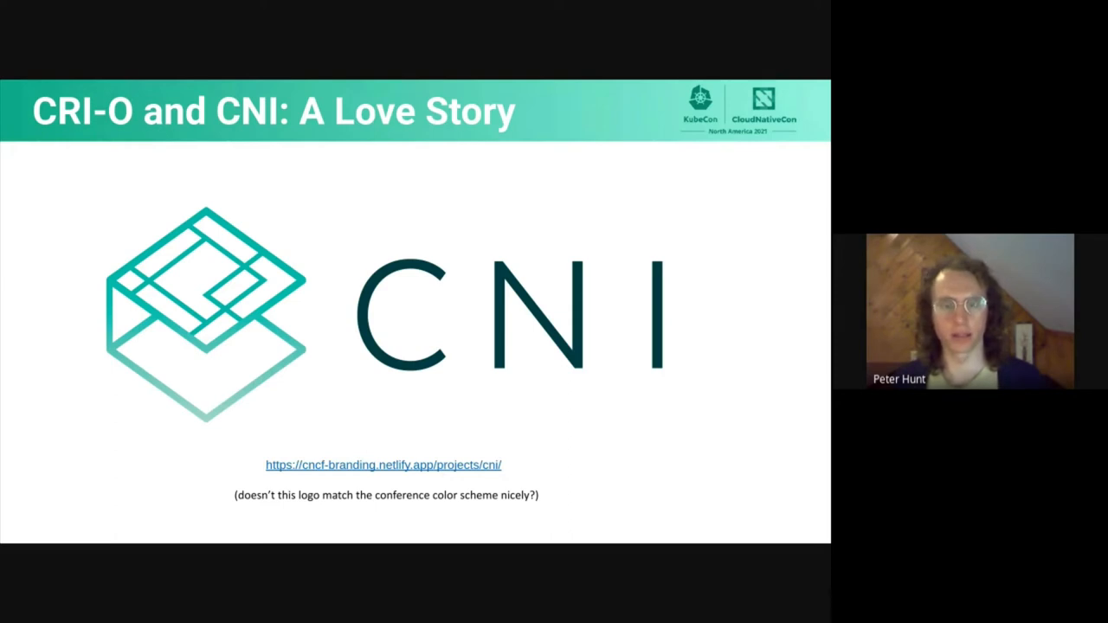
mouse_move(740, 381)
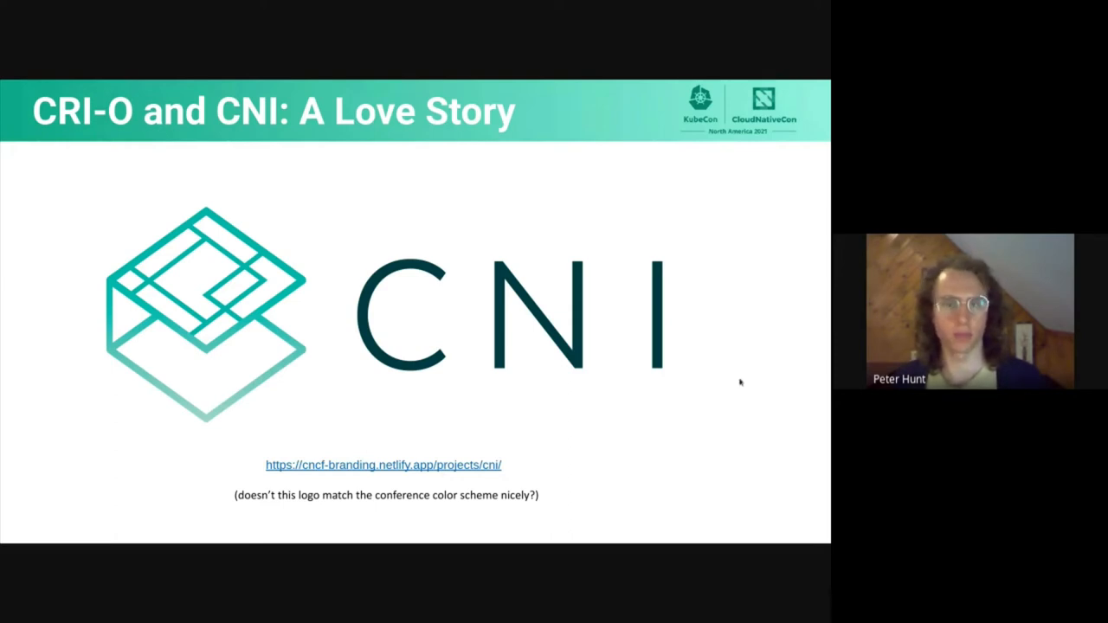
mouse_move(747, 388)
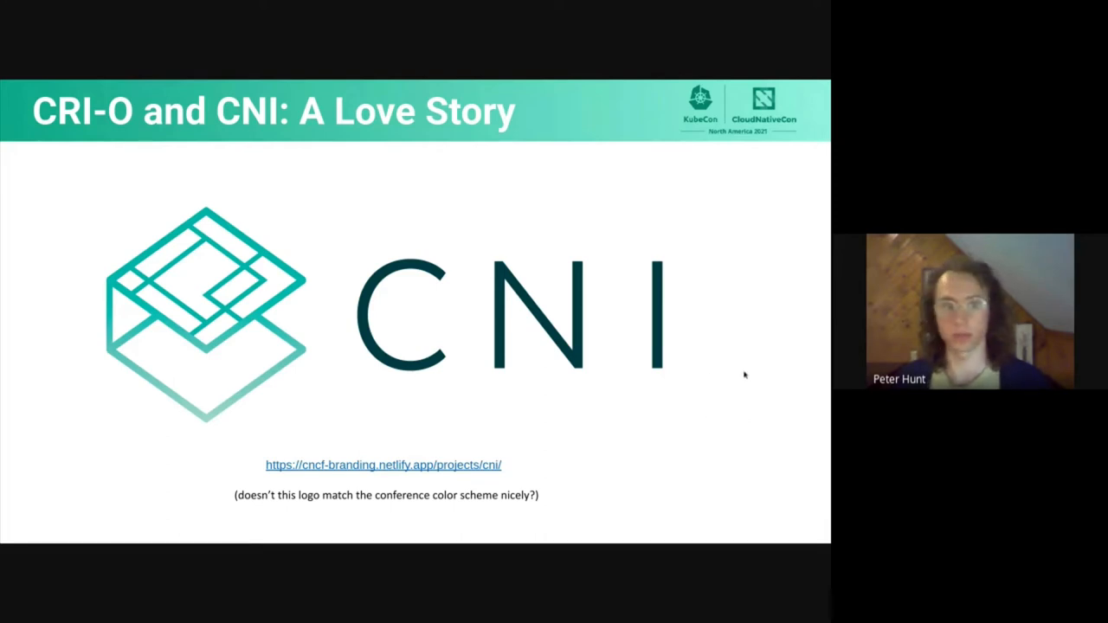
mouse_move(741, 365)
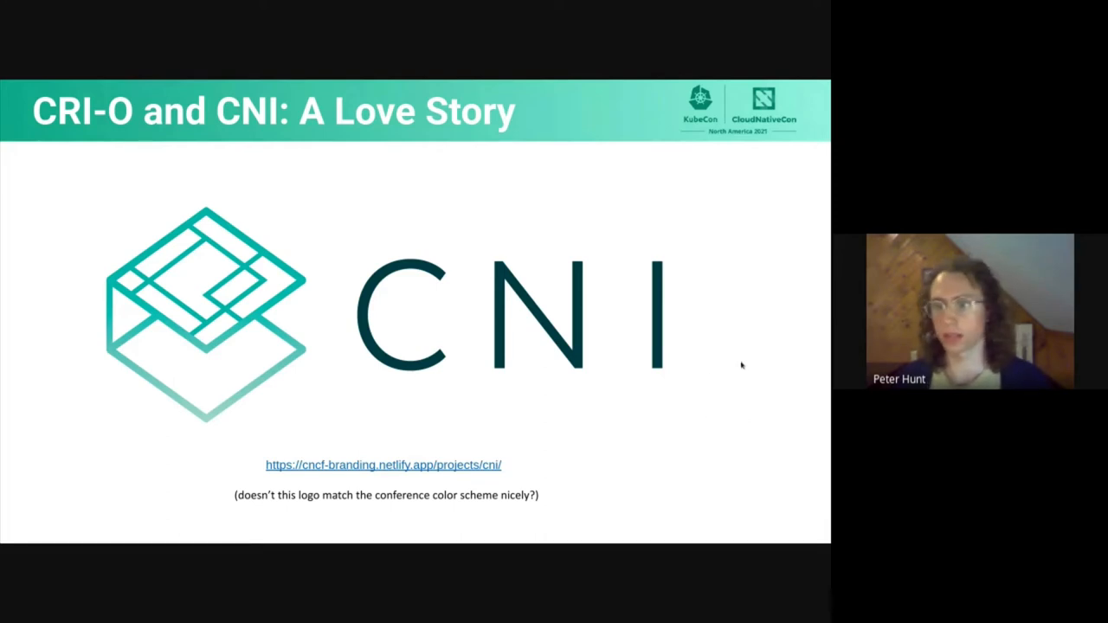
Advance to the 'CNI and Kubernetes' sequence diagram slide
key("Right")
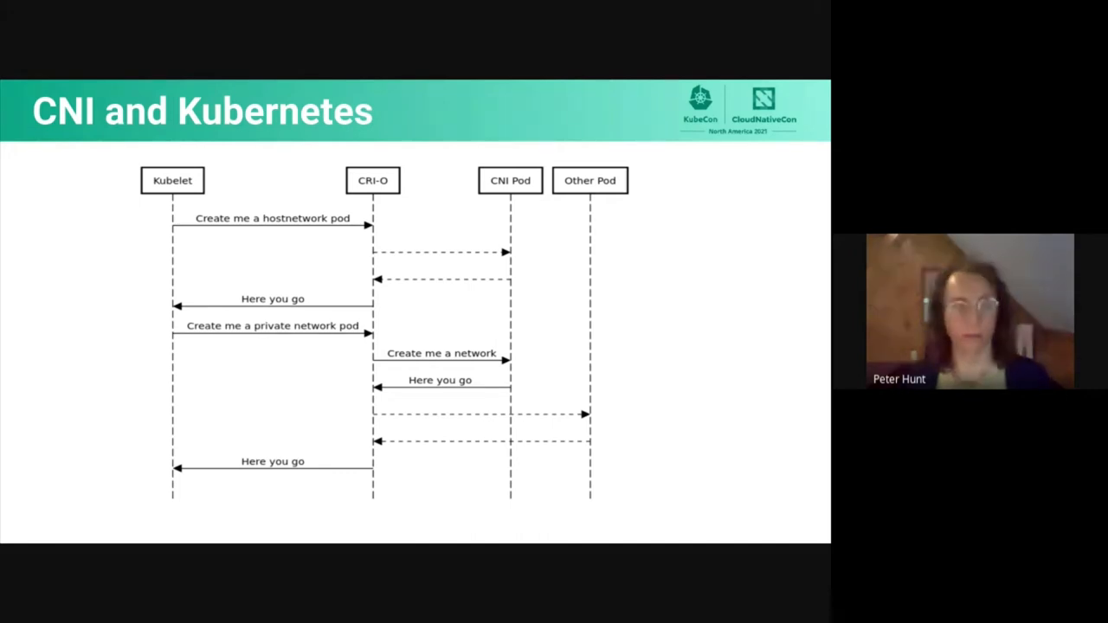
Advance to the 'CRI-O Improvement #1' slide showing the private network pod request diagram
key("Right")
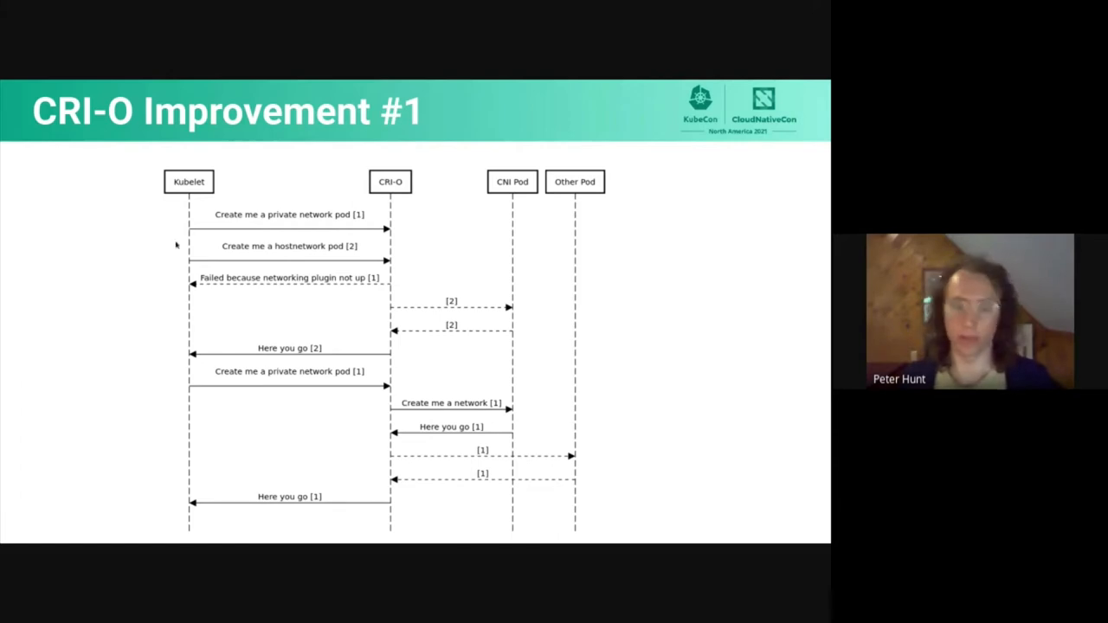
mouse_move(153, 226)
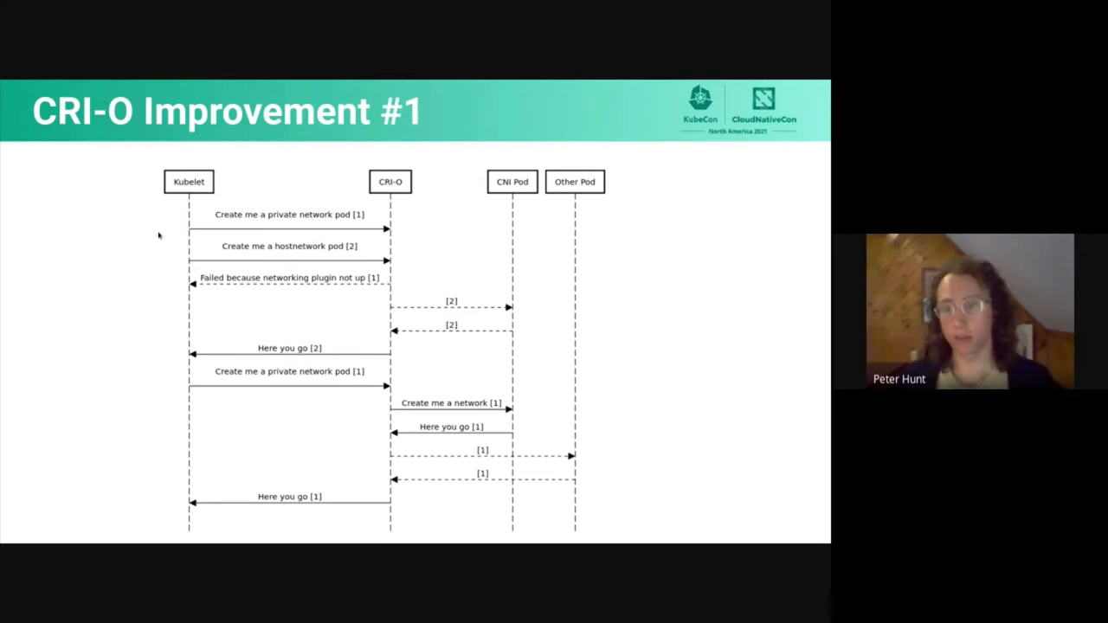
mouse_move(180, 300)
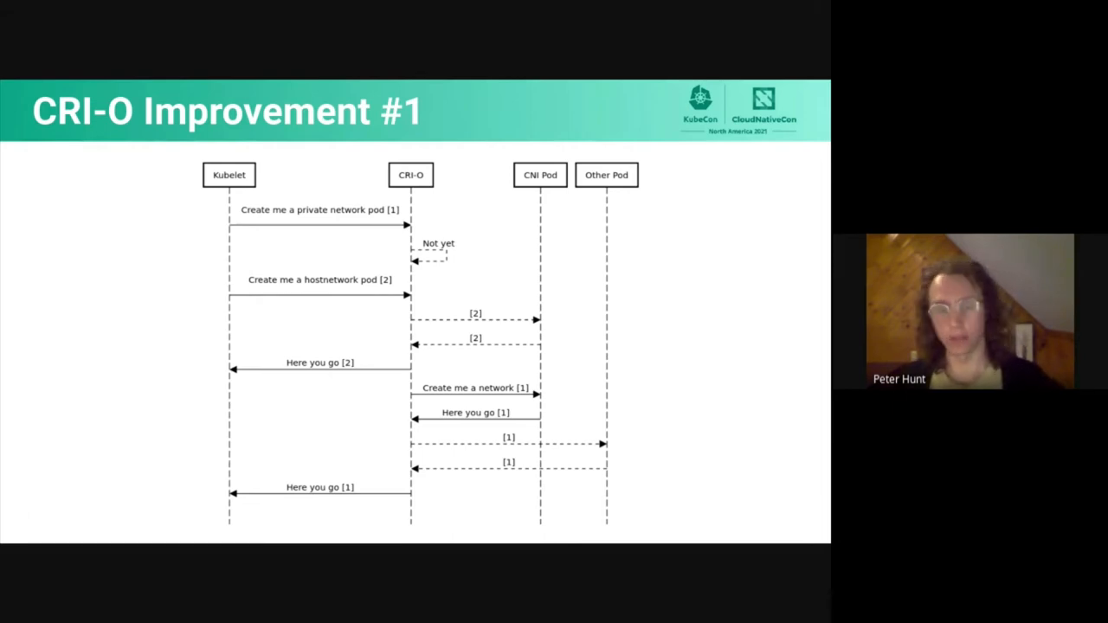
mouse_move(157, 232)
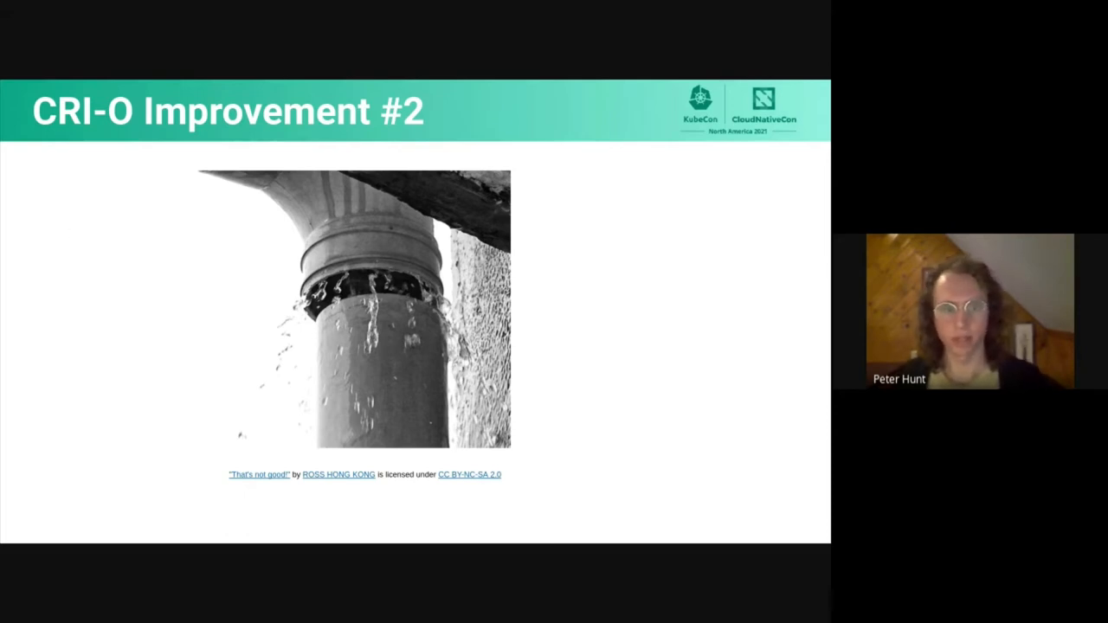
mouse_move(32, 286)
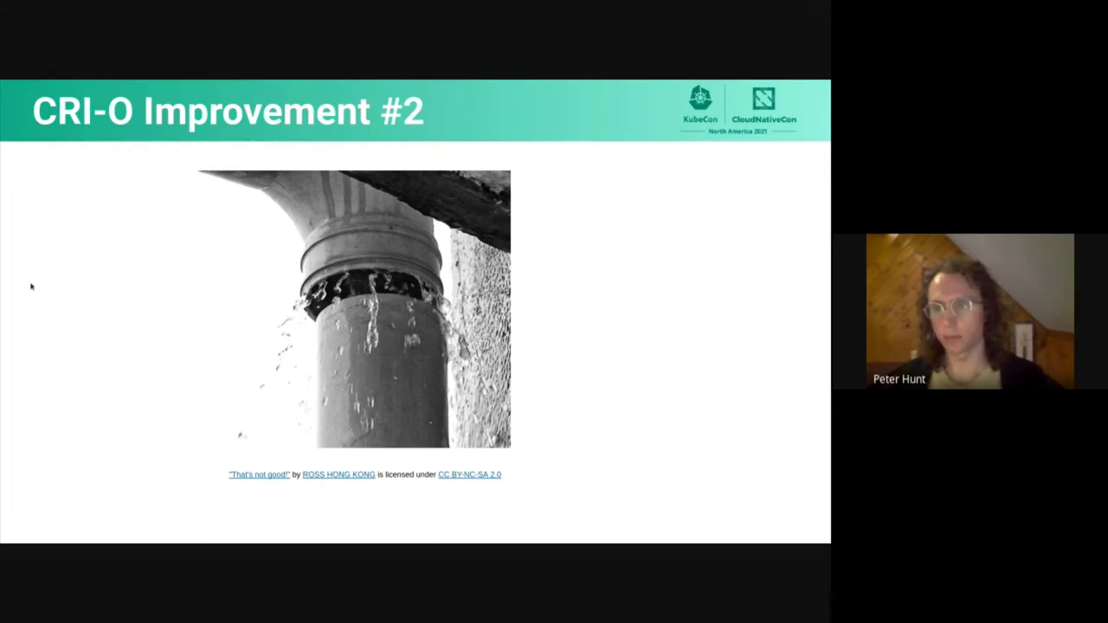
Advance from the pipe photo to the 'CRI-O Improvement #2' stale pod cleanup diagram
key("Right")
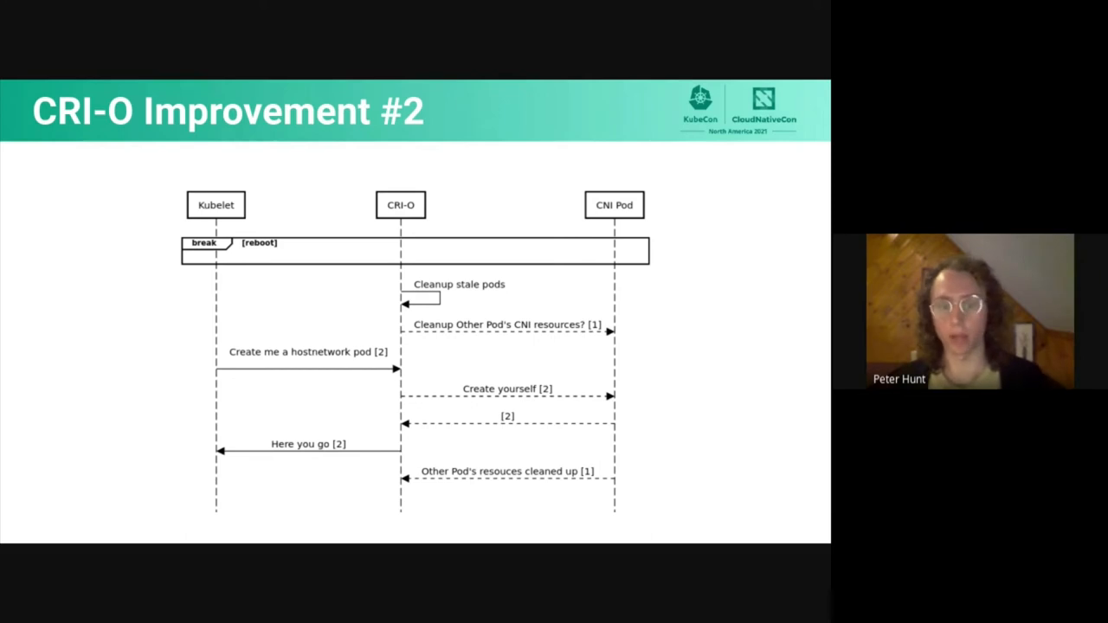
mouse_move(424, 249)
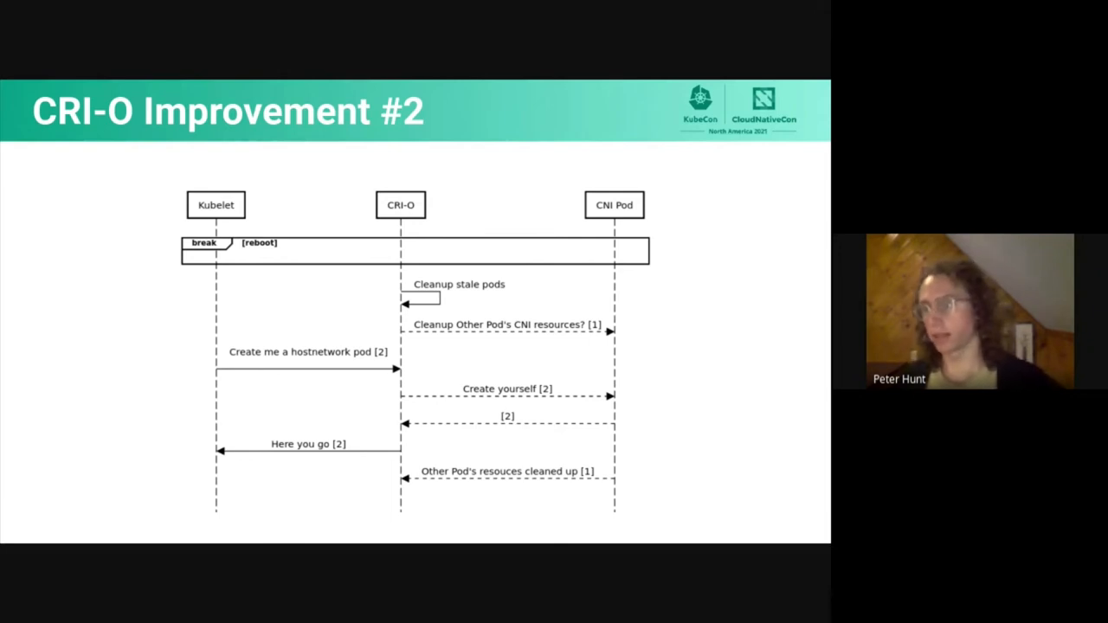
mouse_move(408, 189)
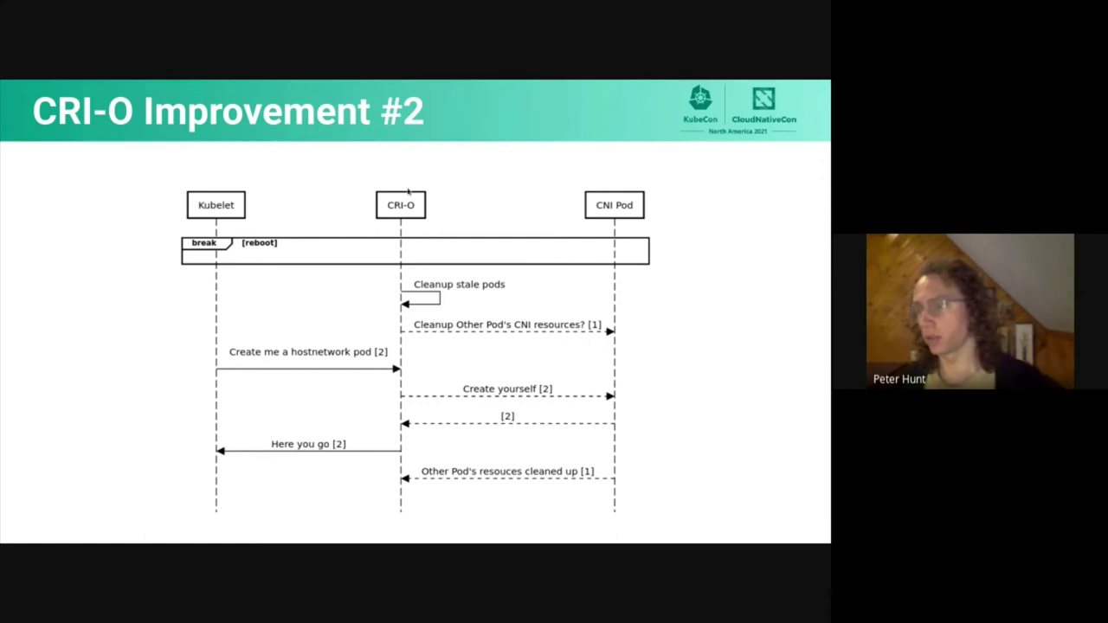
mouse_move(409, 170)
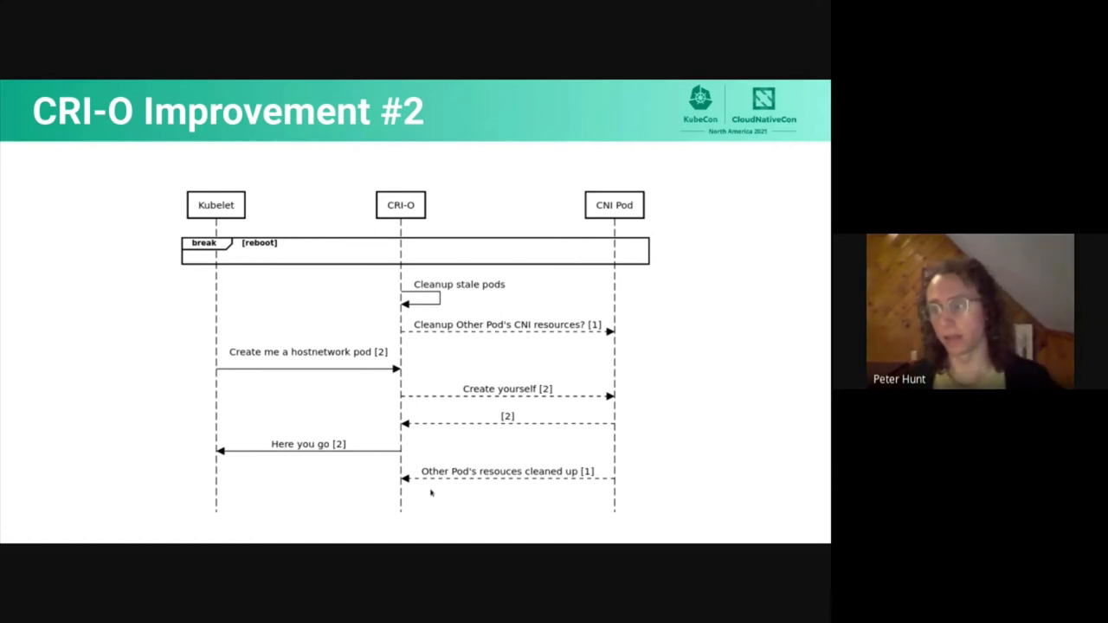
mouse_move(399, 497)
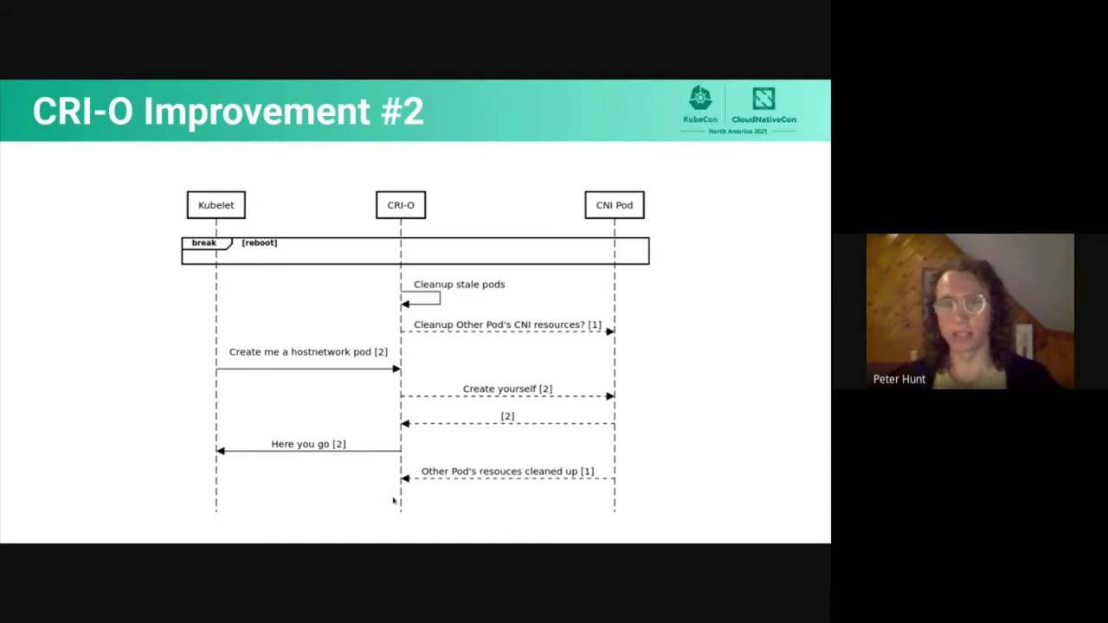
mouse_move(339, 485)
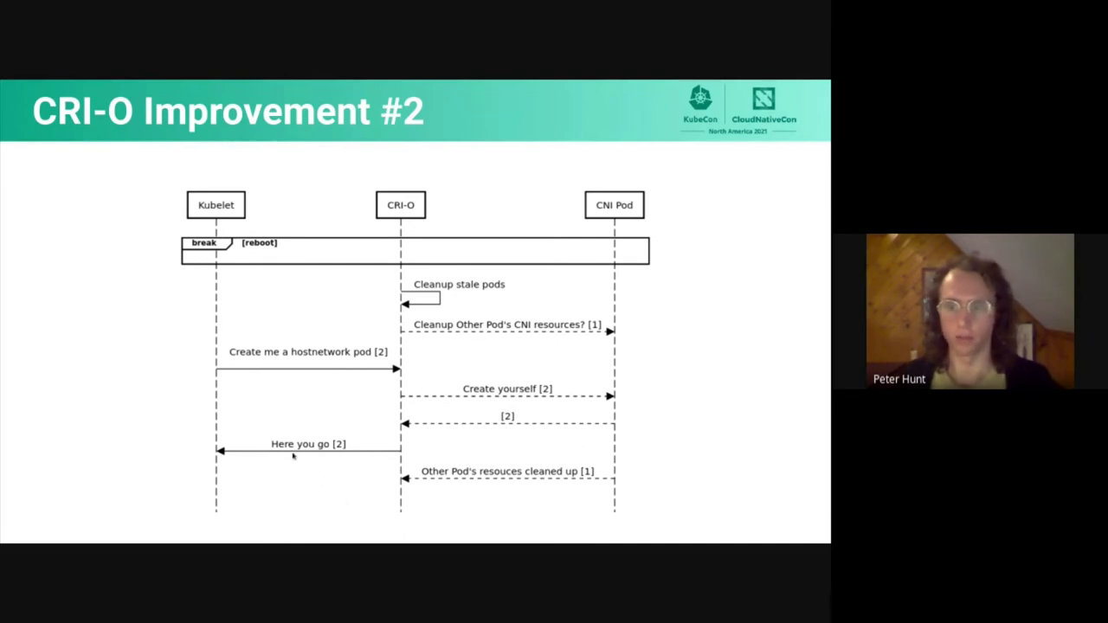
mouse_move(292, 444)
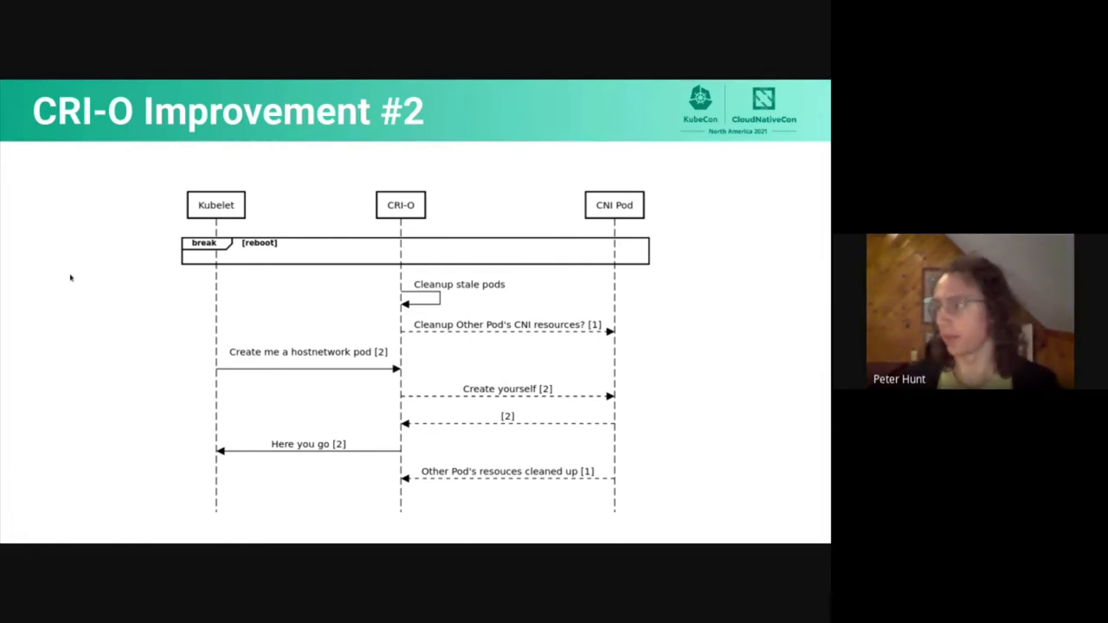
key("Right")
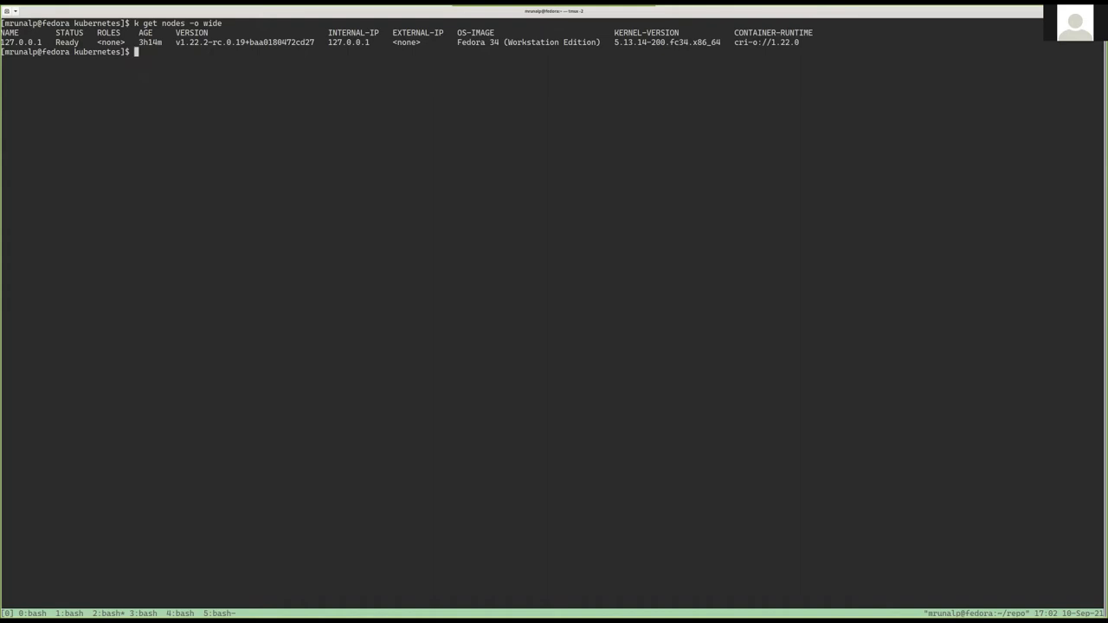
In the root window, run crictl ps and status of the myweb crio scope, then view its cpuset cgroup
key("ctrl+r")
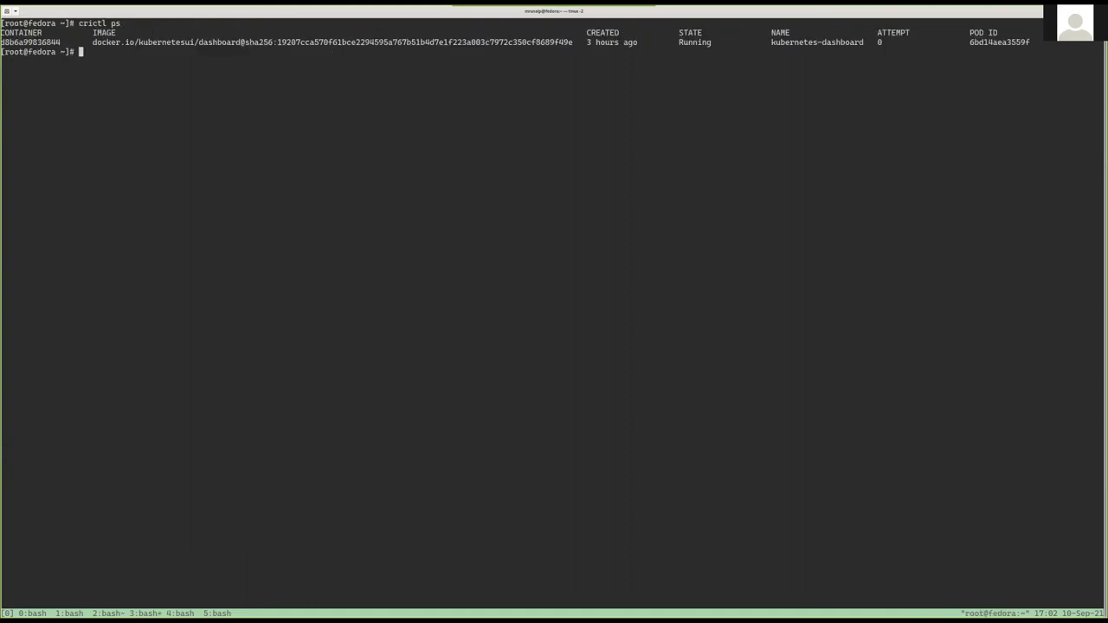
type("crictl ps")
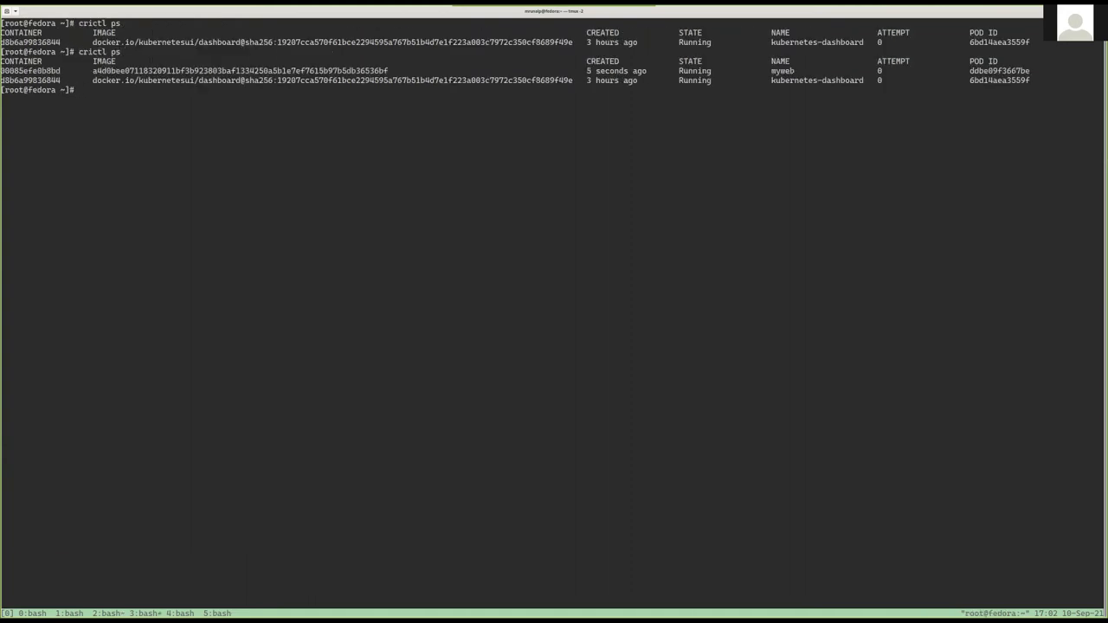
type("systemctl st")
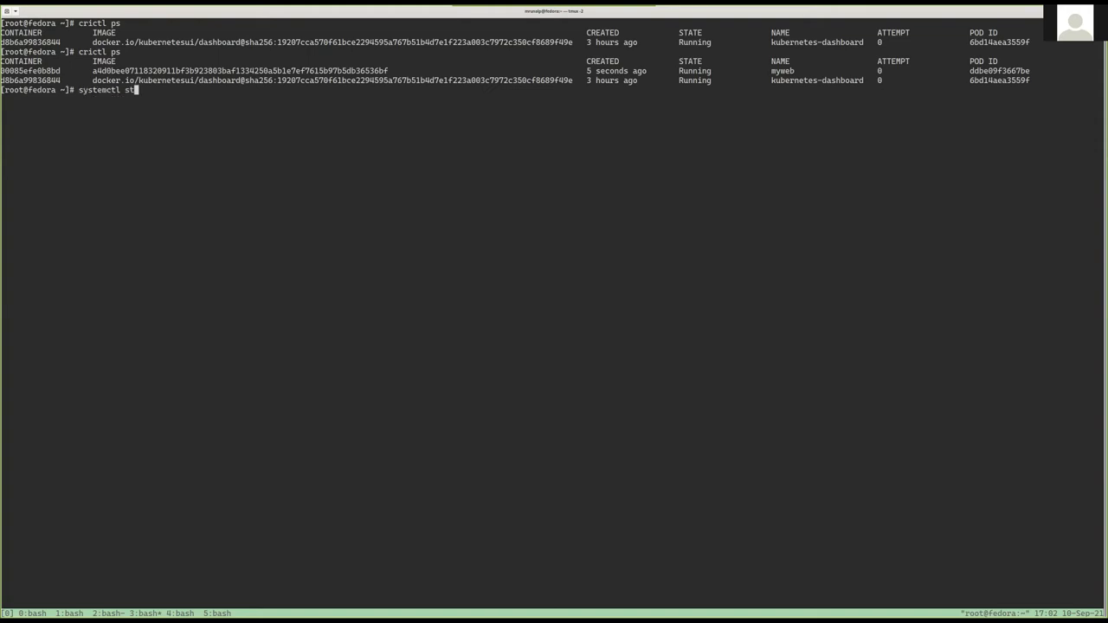
type("atus")
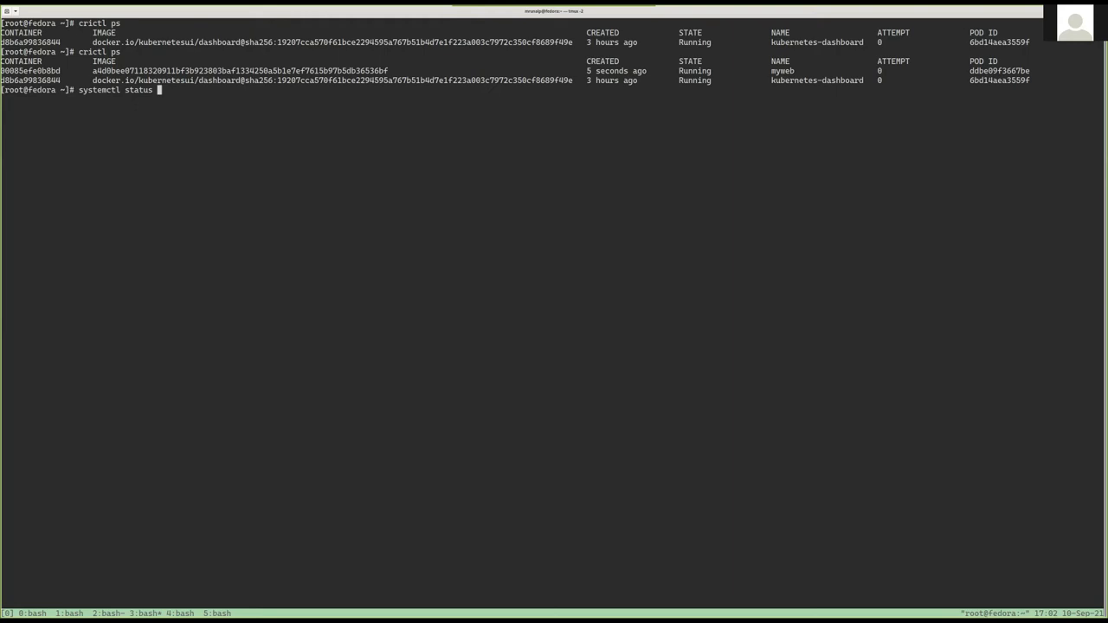
type("crio-00085efe0b8bdf1a51adce4ad90891d644e75f4585149ed0bb837ea3fcf4a05b.scope")
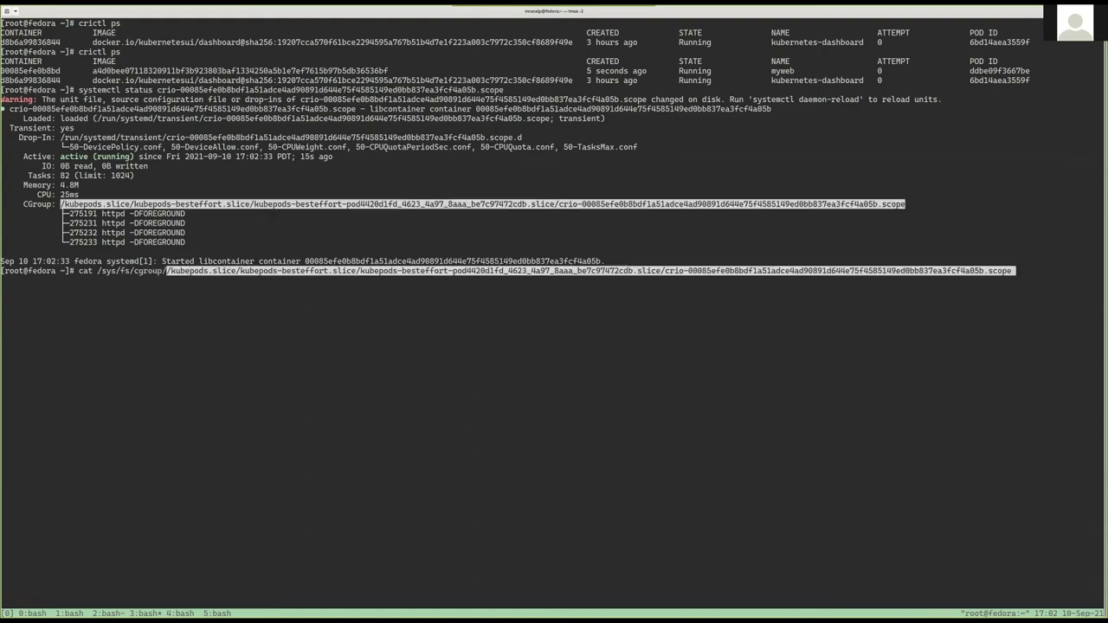
type("/cpuss")
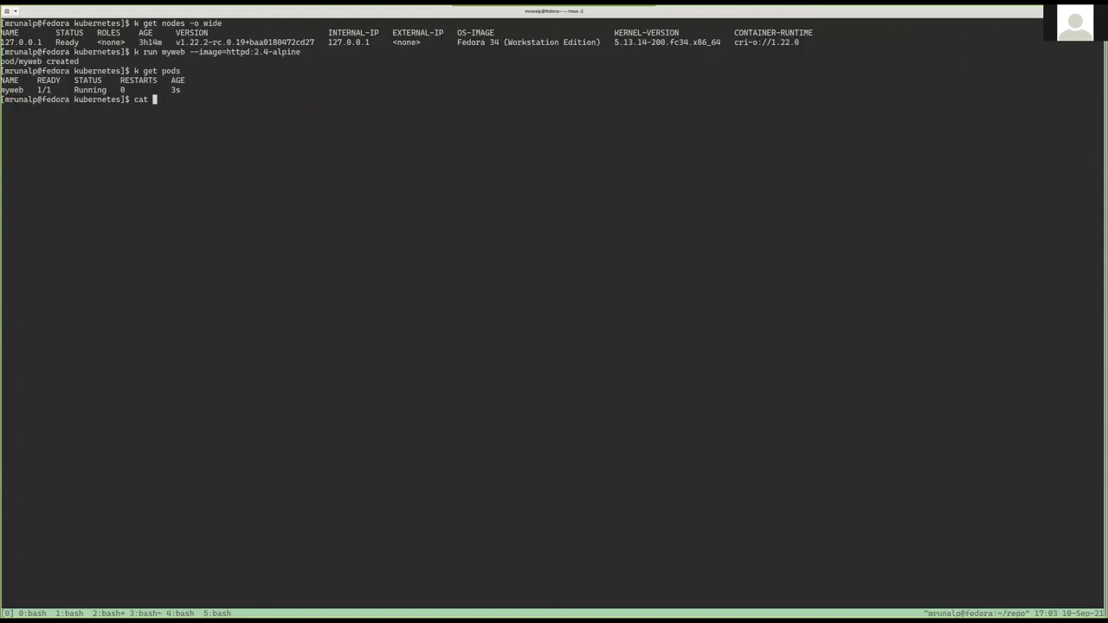
Print ~/kubespecs/nginx.yaml to show the pinned annotation and added capabilities, then begin 'k create'
type("~/kubespecs/nginx.yaml")
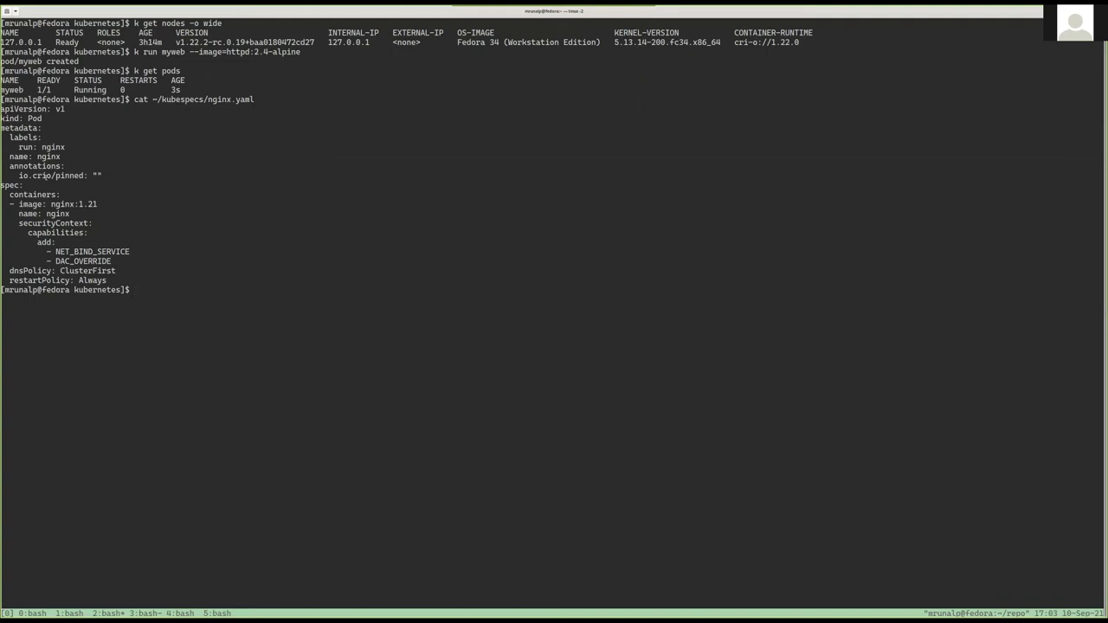
type("k creat")
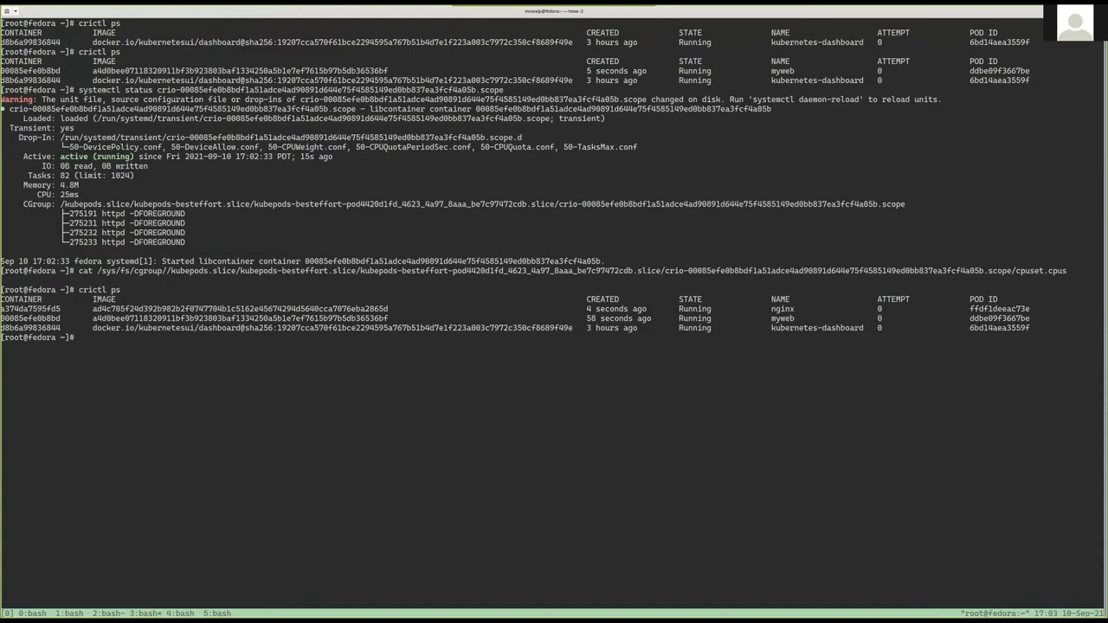
Type 'systemctl status crio-a…' to check the nginx container's systemd scope unit
type("systemctl status")
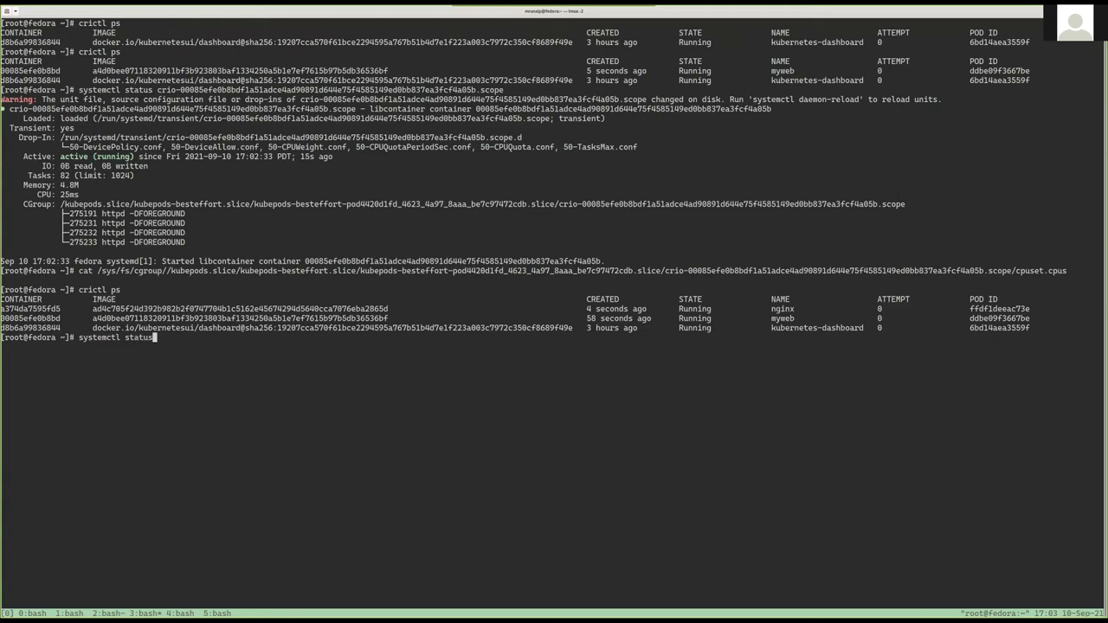
type("crio-a")
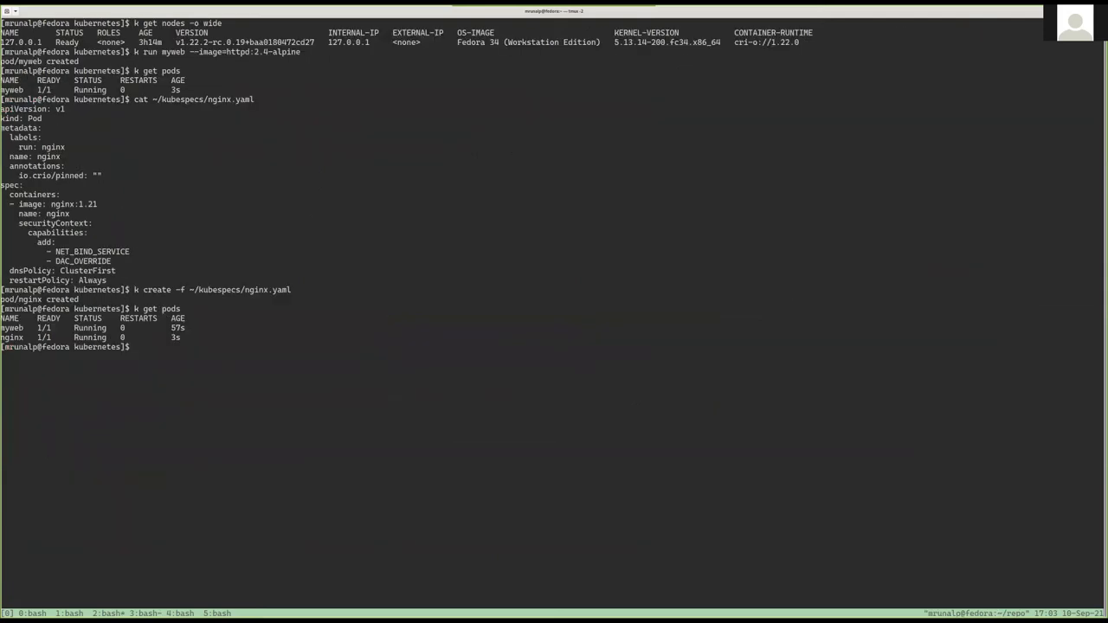
Display the nginx spec file in ~/kubespecs/ with cat
type("cat ~")
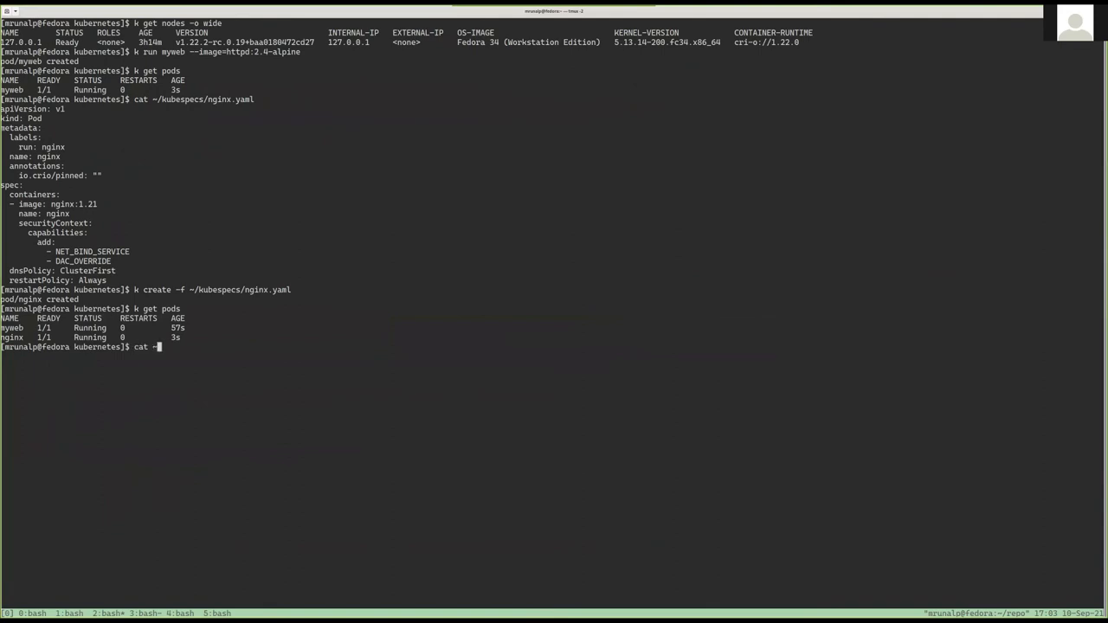
type("~/kubespecs/")
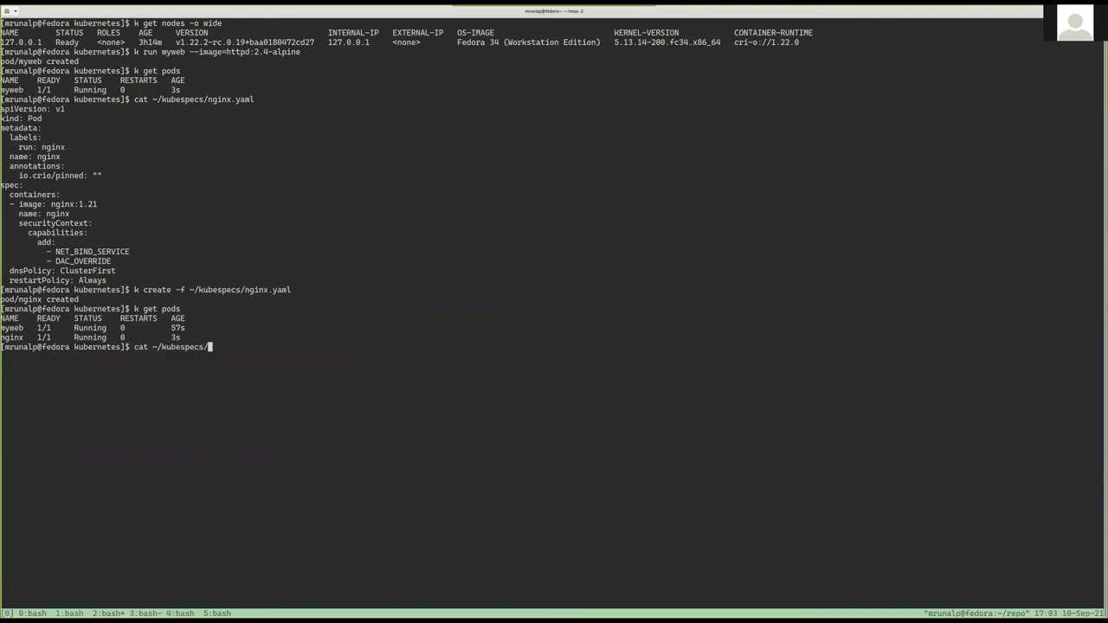
type("nginx2.yaml")
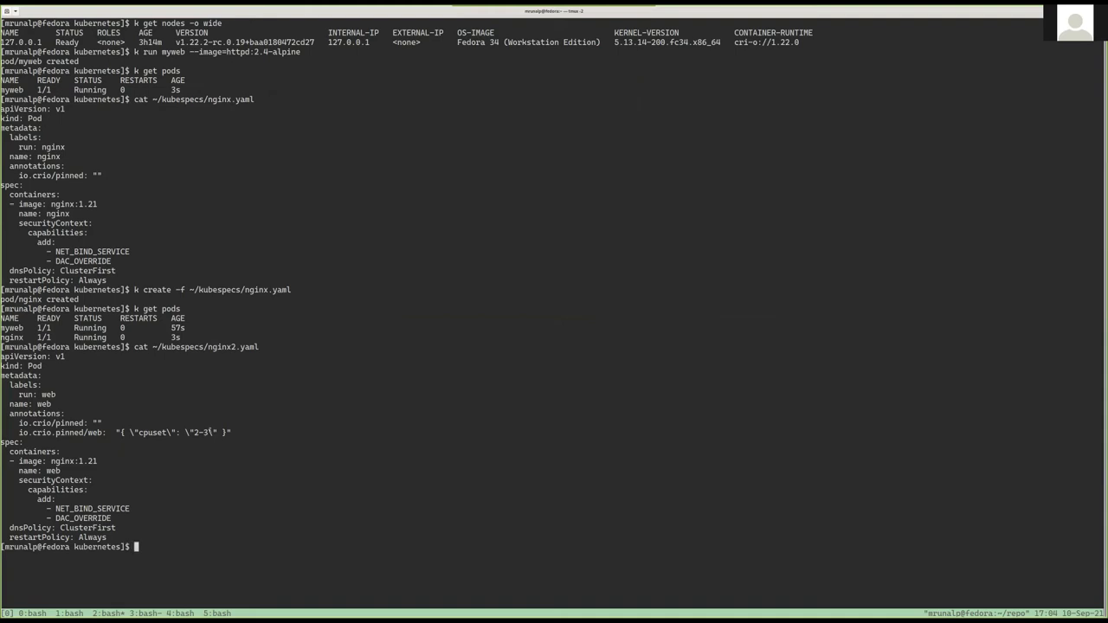
Create the CPU-pinned web pod with 'k create -f ~/kubespecs/nginx2.yaml'
type("k create -f")
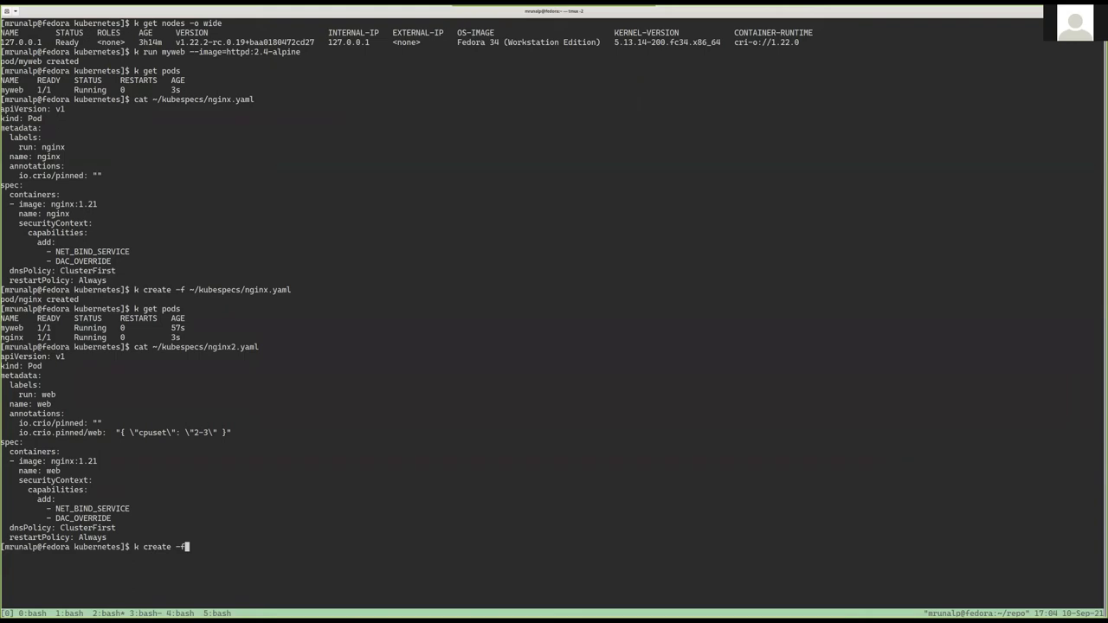
type("~/kubespecs/")
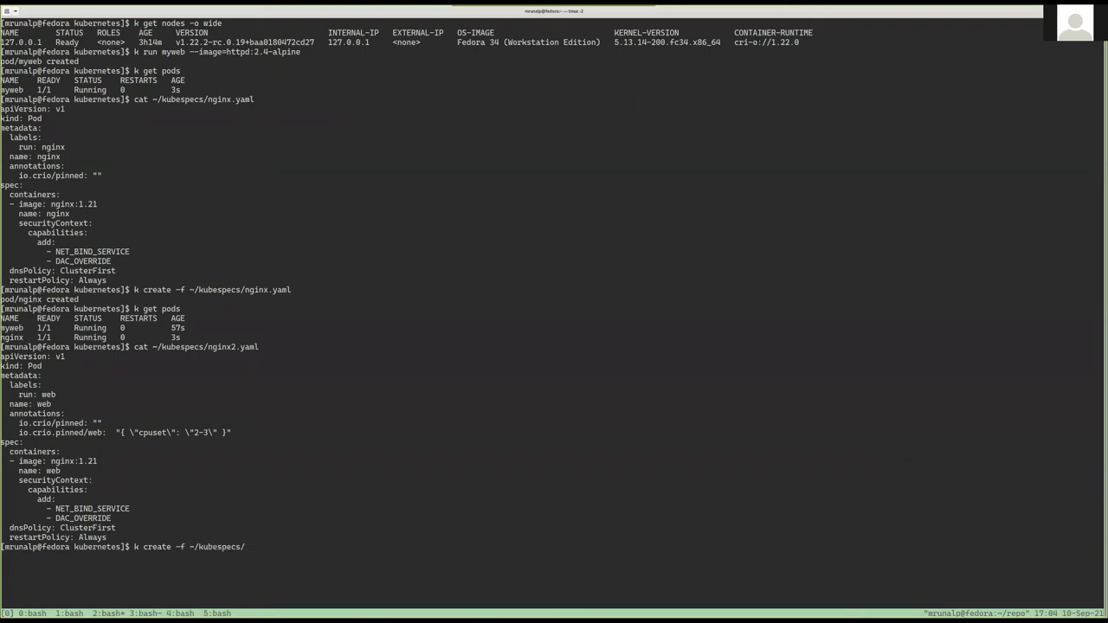
type("nginx2.yaml")
type("k get p")
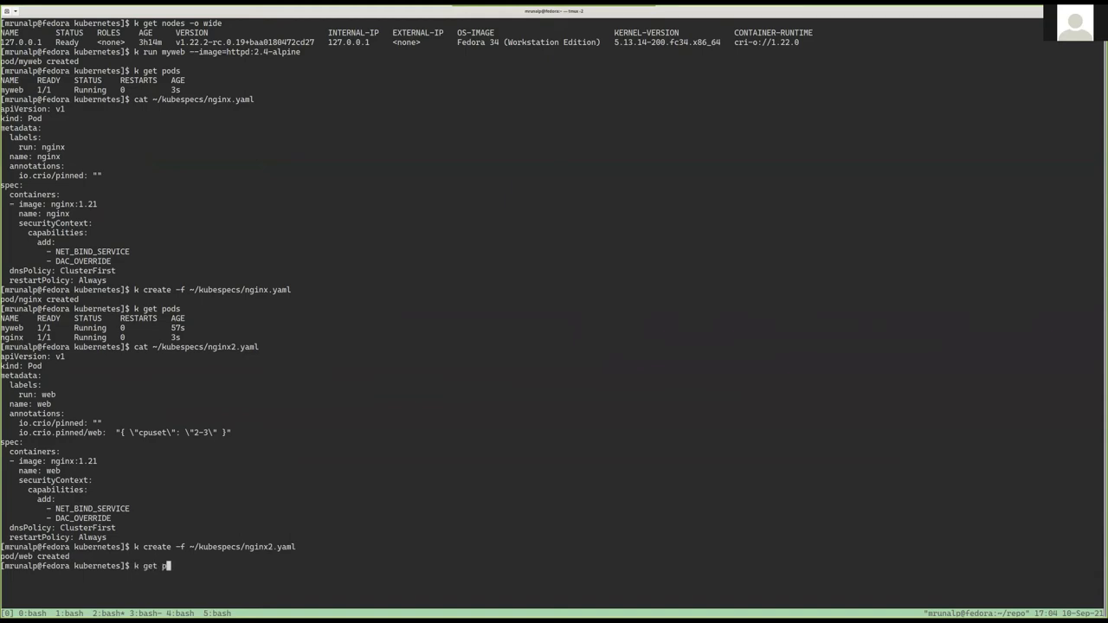
key("Enter")
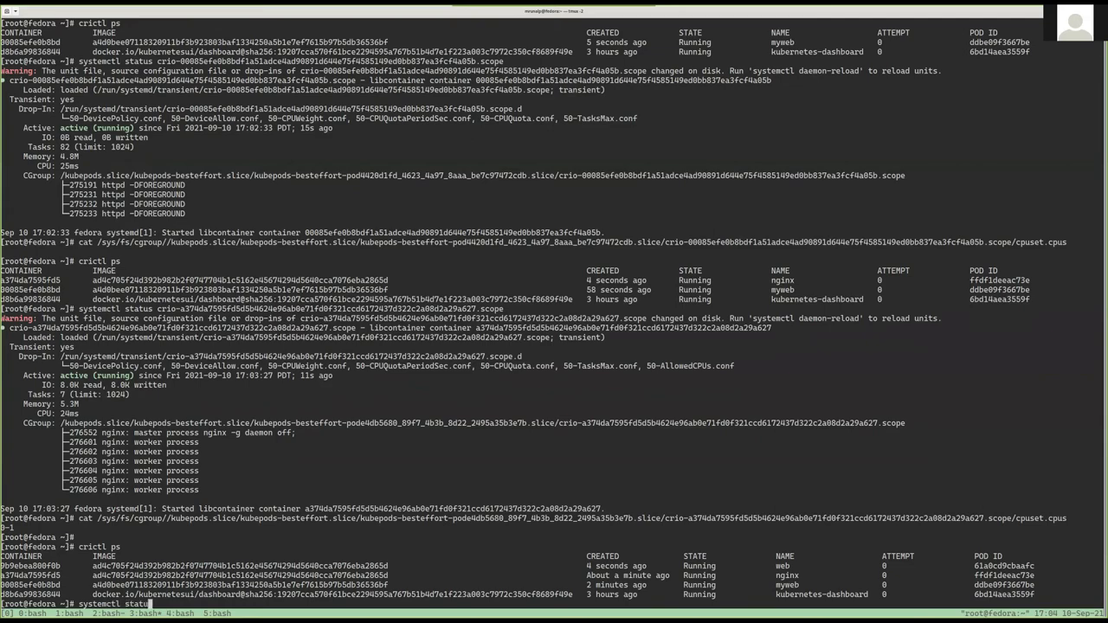
Enter the web container's 'crio-0…' scope name to inspect its systemd status
type("crio-0")
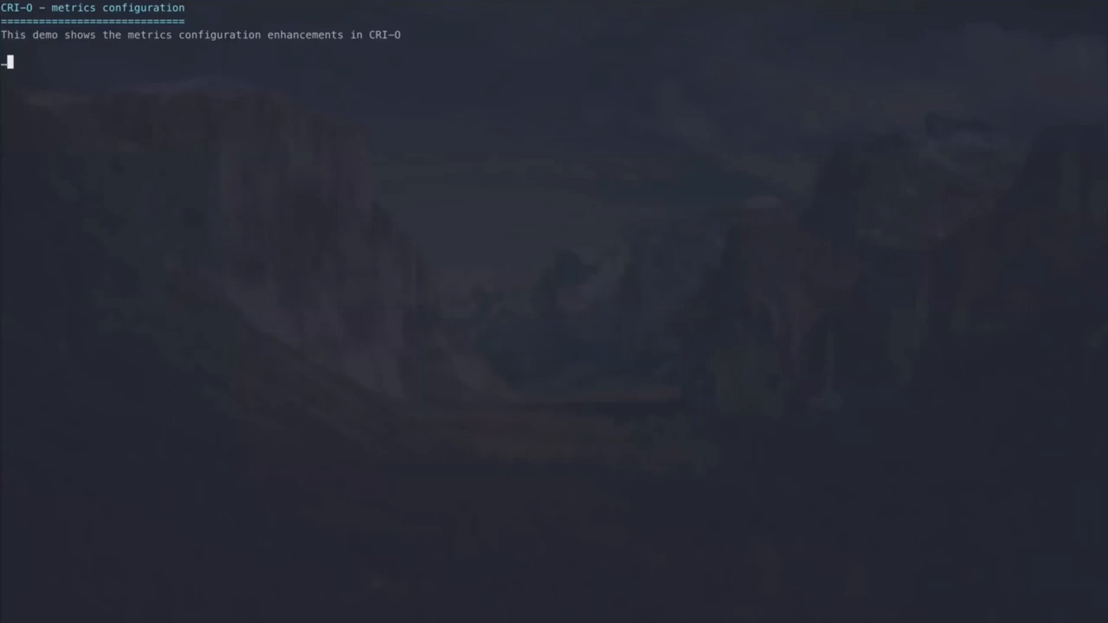
Run 'sudo crio --version' and 'sudo crio -h | rg metrics-collectors', then begin a collector-limited crio command
type("# To be able to run this demo, please ensure that at least")
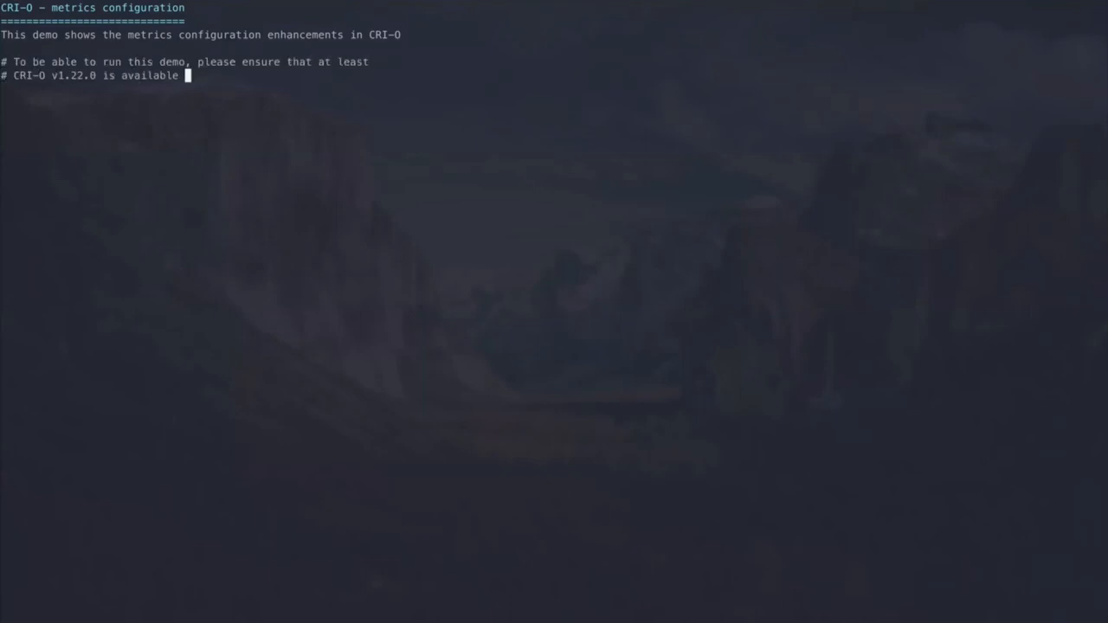
type("sudo crio --version")
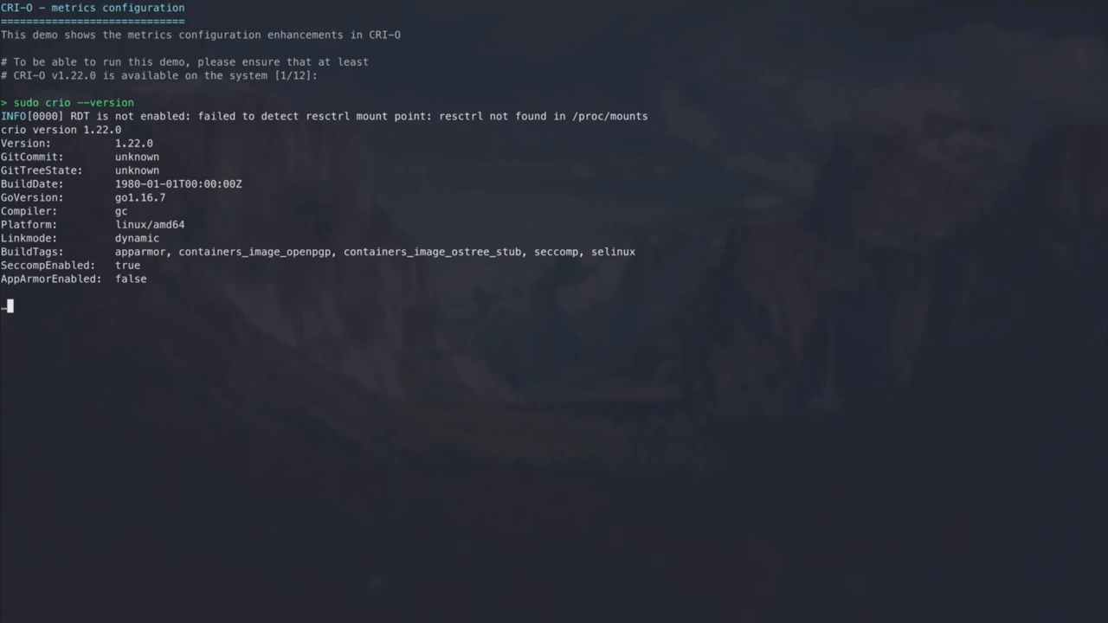
type("# Since CRI-O v1.22.0, we're now able to enable or disable")
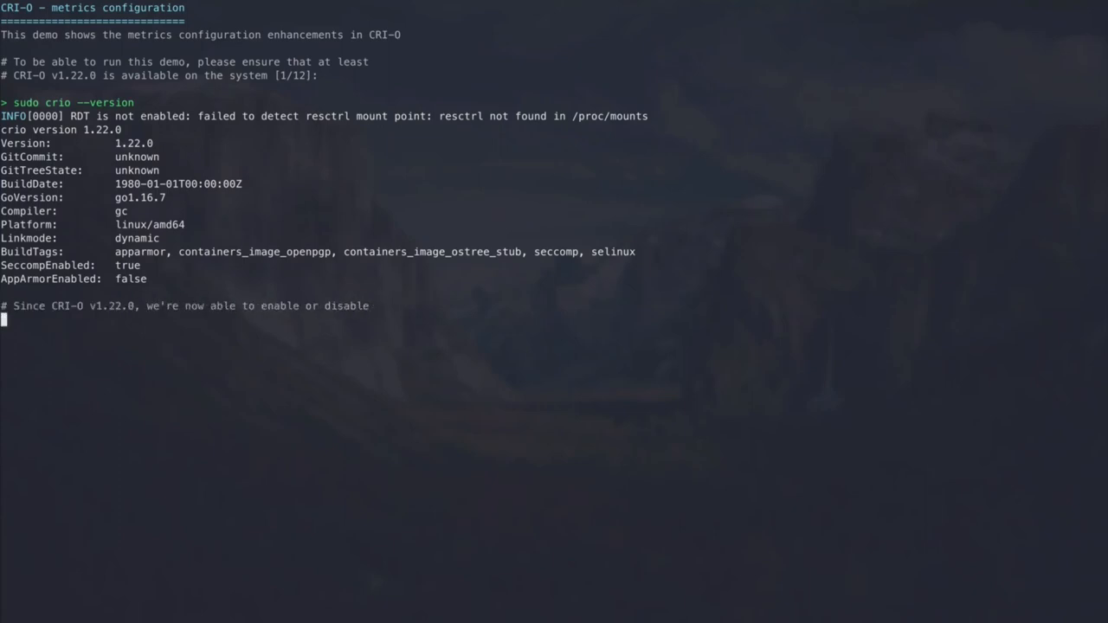
type("sudo crio -h | rg metrics-collectors")
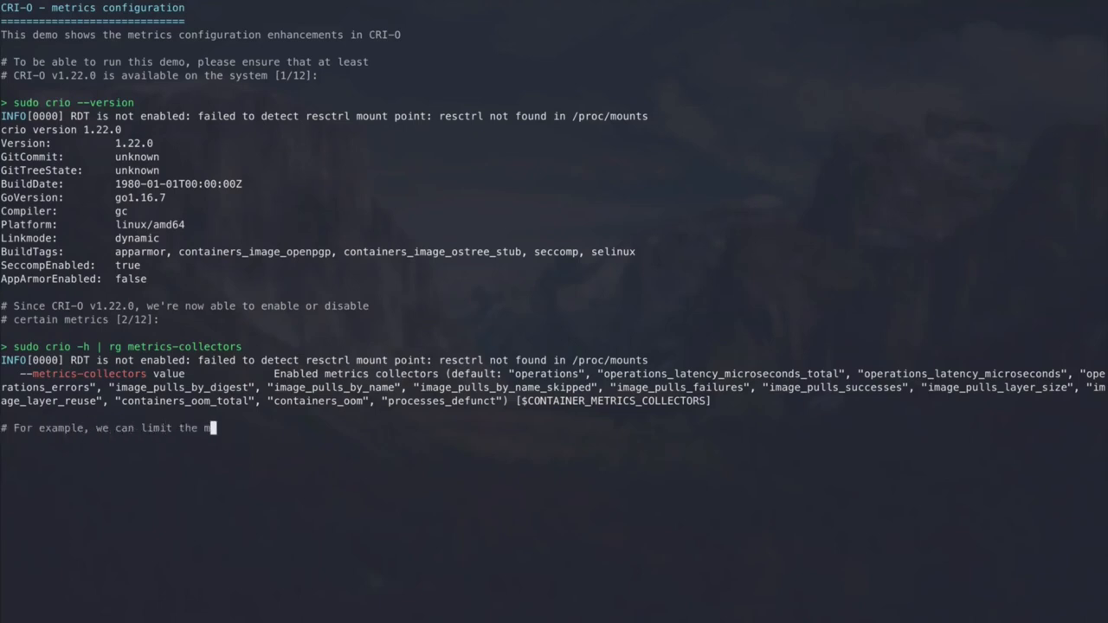
type("sudo crio --enable-metrics --m")
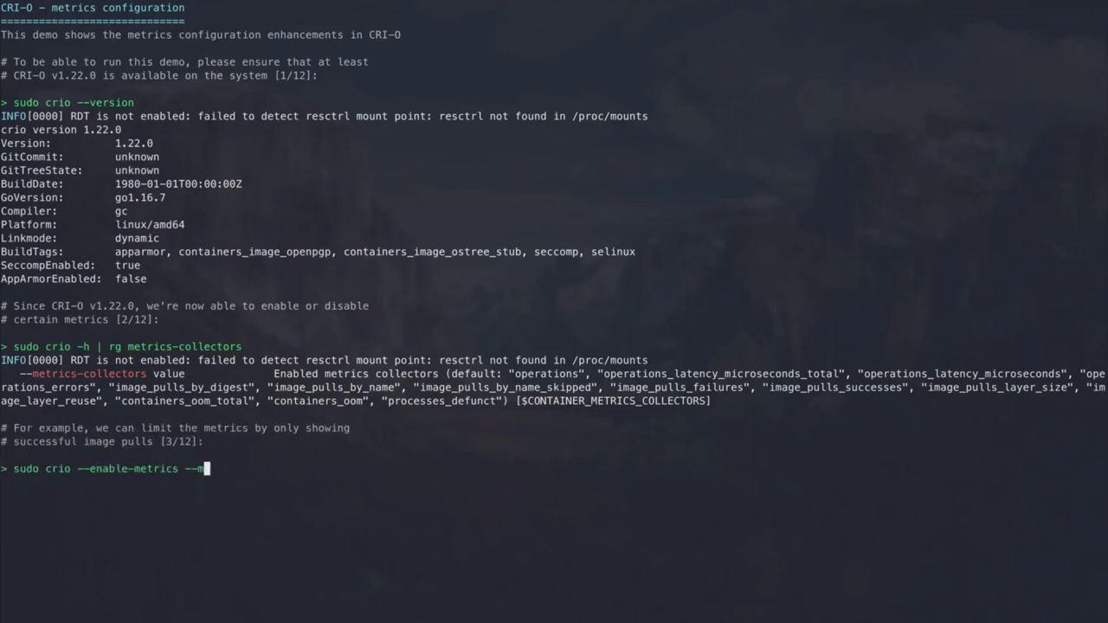
Start CRI-O collecting only image_pulls_successes, then pull registry.fedoraproject.org/fedora-minimal:34
type("etrics-collectors image_pulls_successes &")
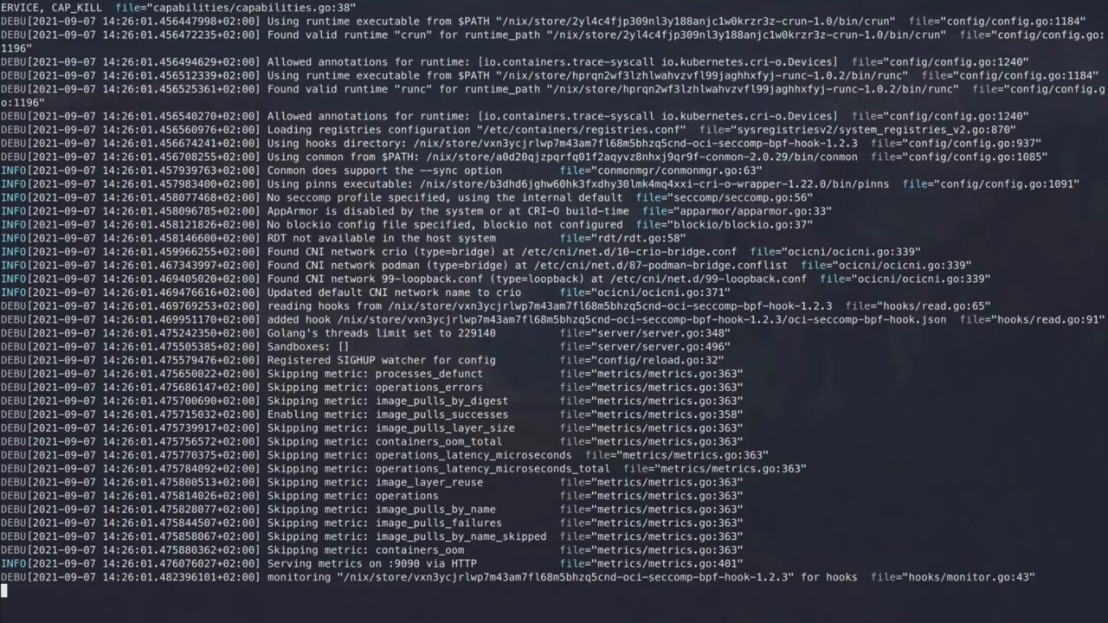
type("sudo crictl pull registry.fedoraproject.org/fedora-minimal:34")
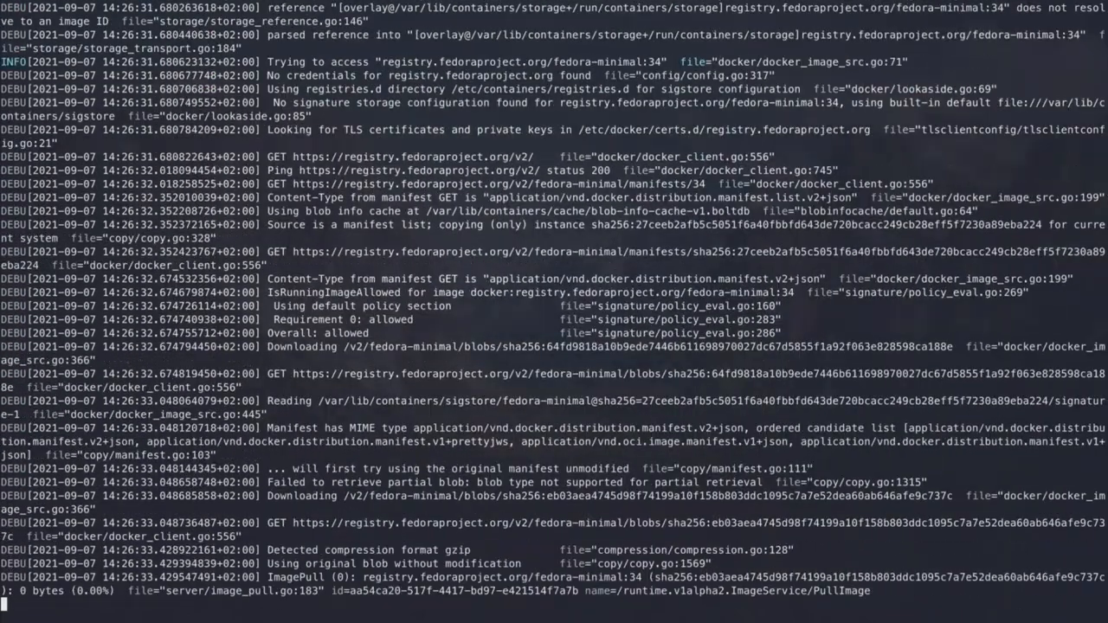
Query crio_image_pulls from localhost:9090/metrics, then stop CRI-O with 'sudo pkill crio'
scroll("down", 3)
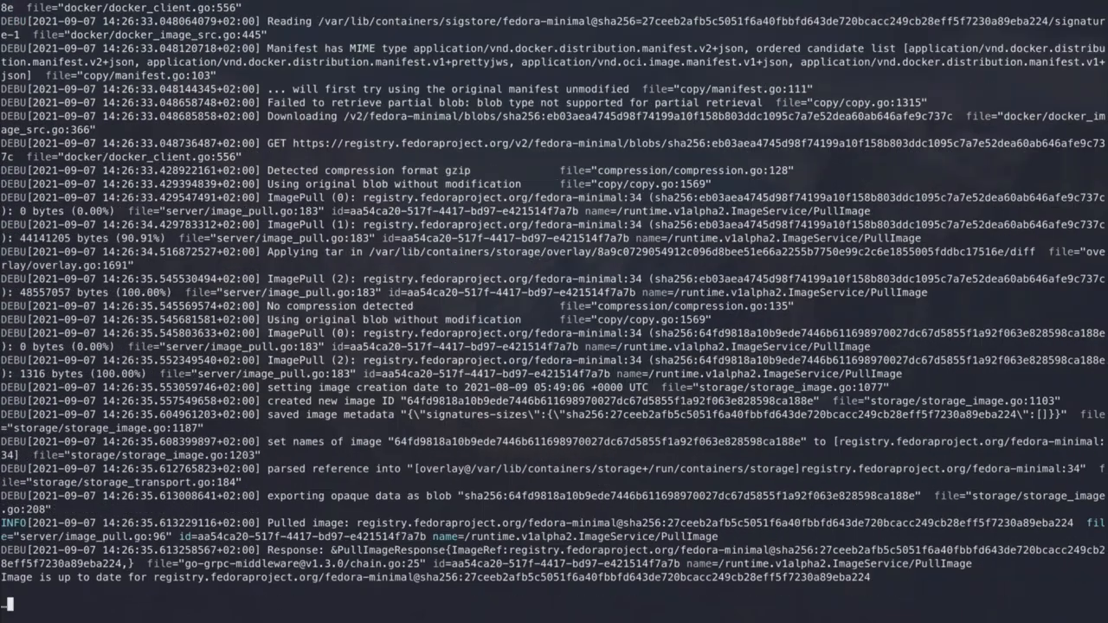
type("curl -sf localhost:9090/metrics | rg crio_image_pulls")
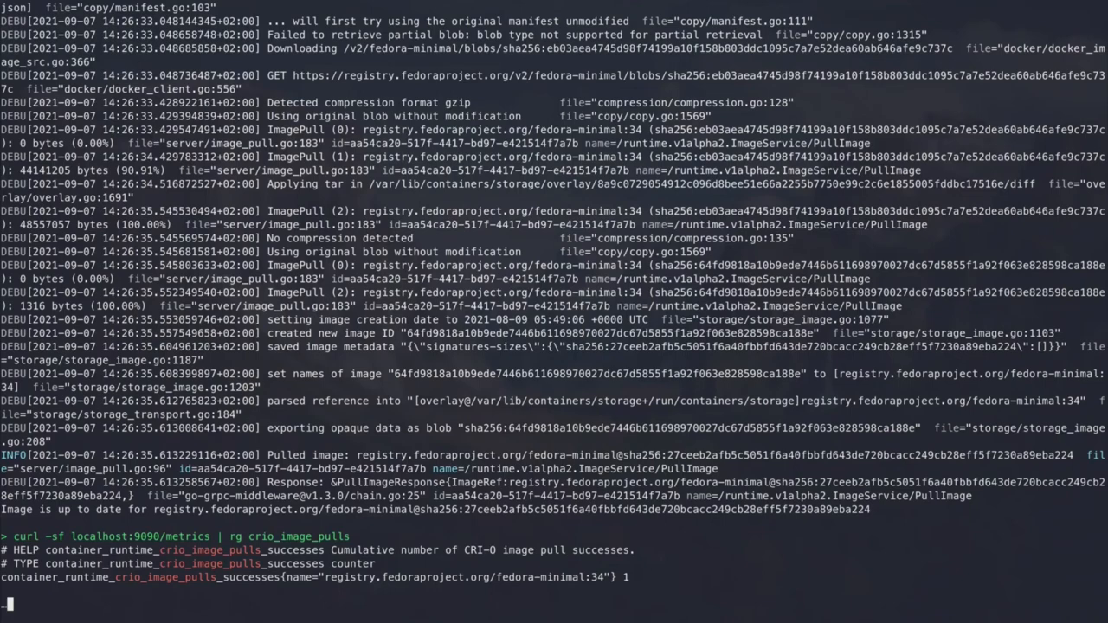
type("sudo pkill crio")
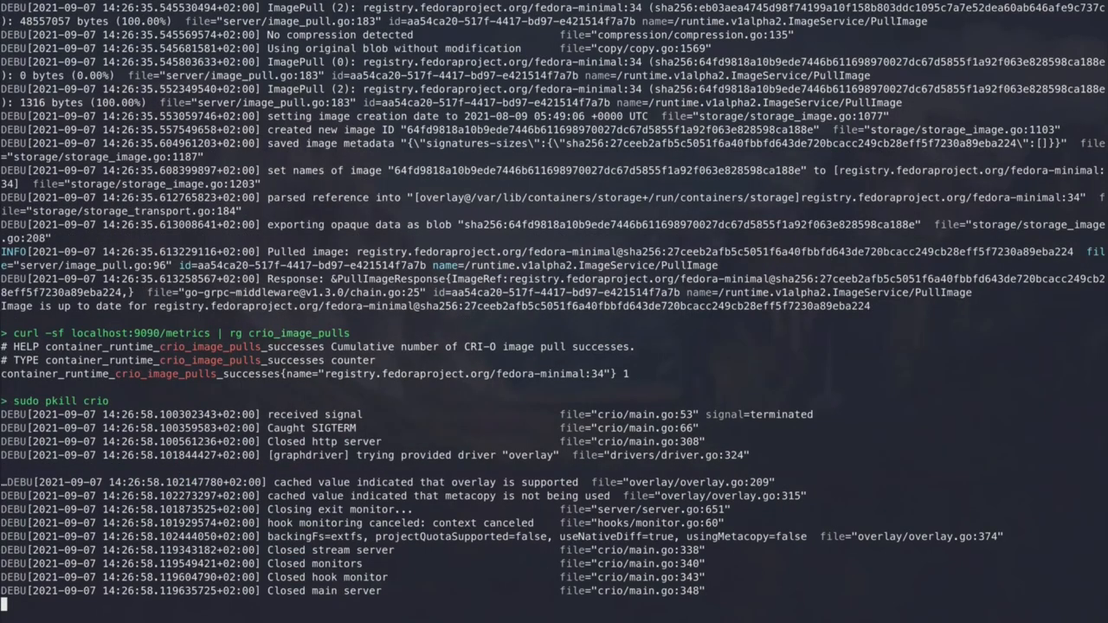
scroll("down", 3)
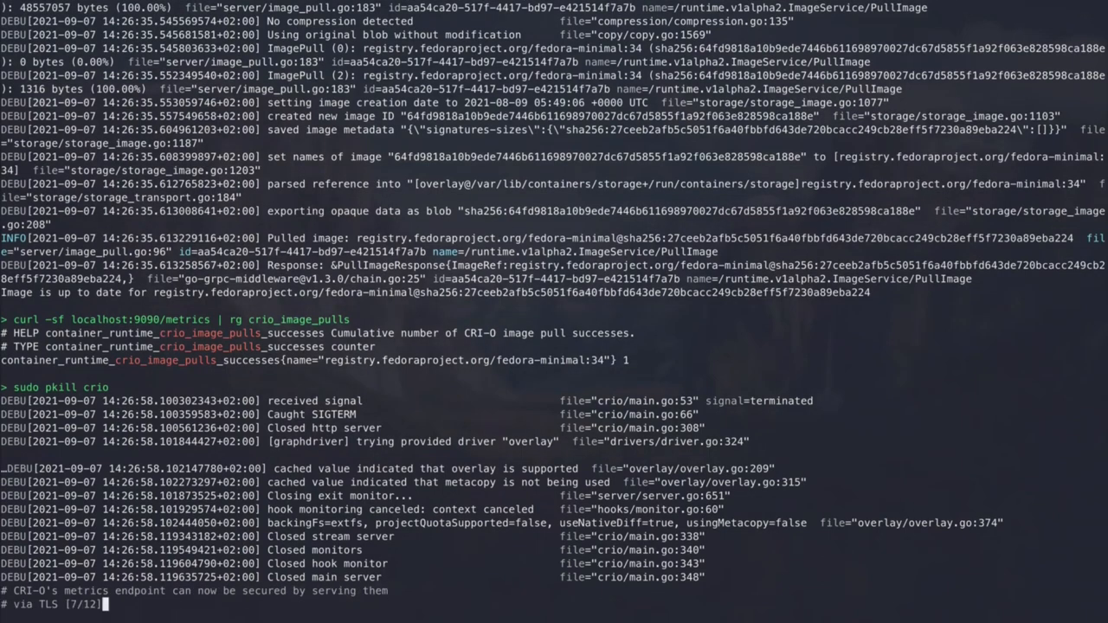
type("sudo crio --enable-metrics --metrics-cert valid/cert.pem --metrics-key valid/key.pem &")
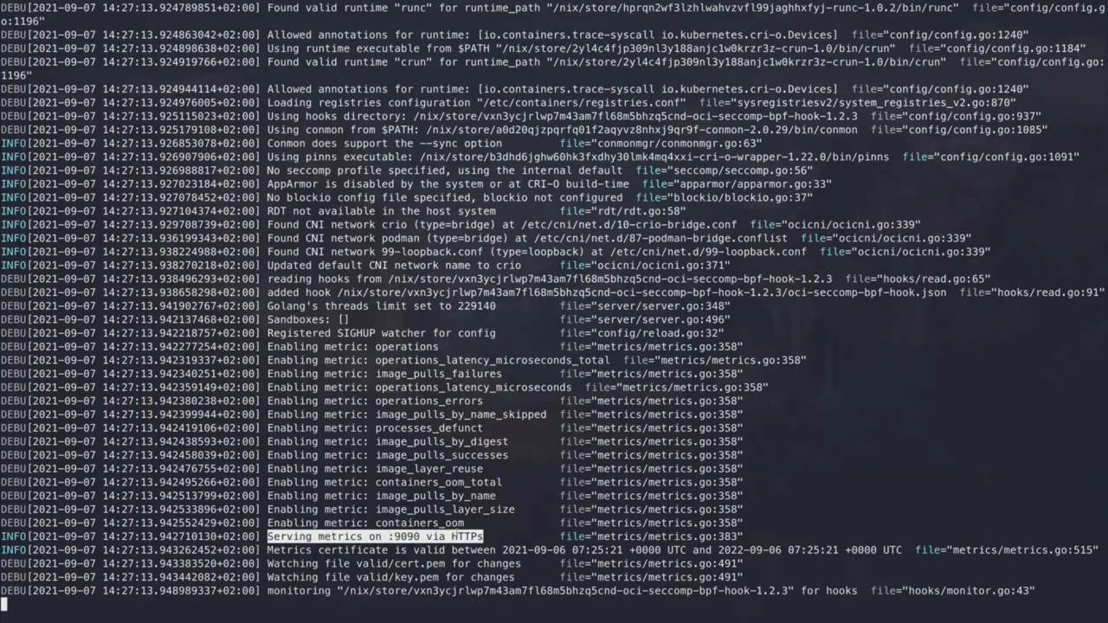
type("curl -ksf https://localhost:9090")
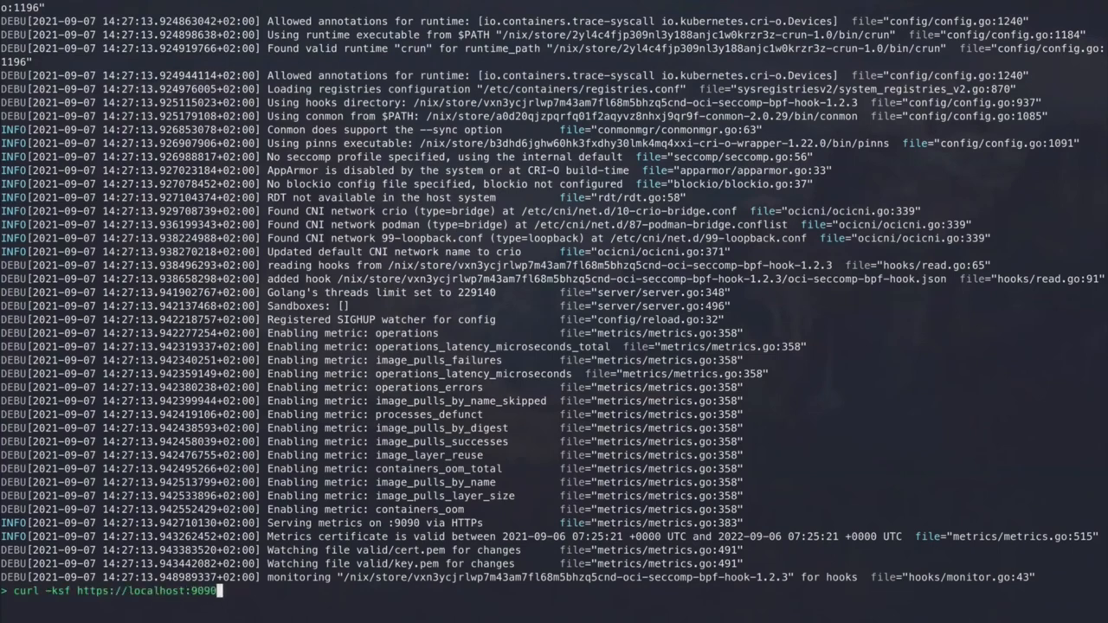
type("/metrics")
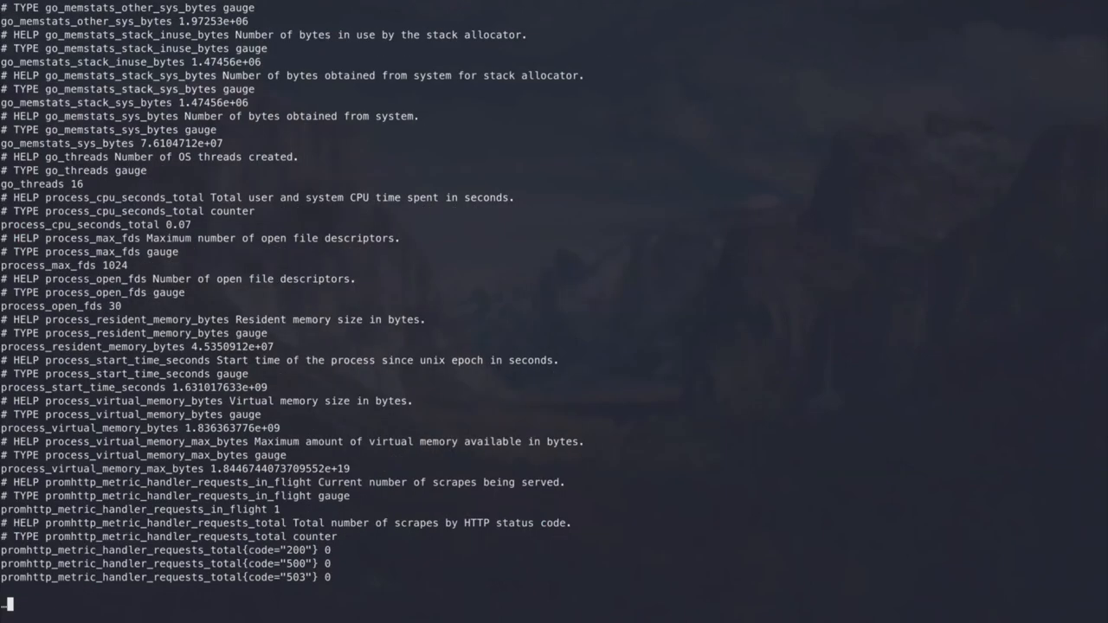
type("sudo pkill crio")
type("# to simplify cluster b")
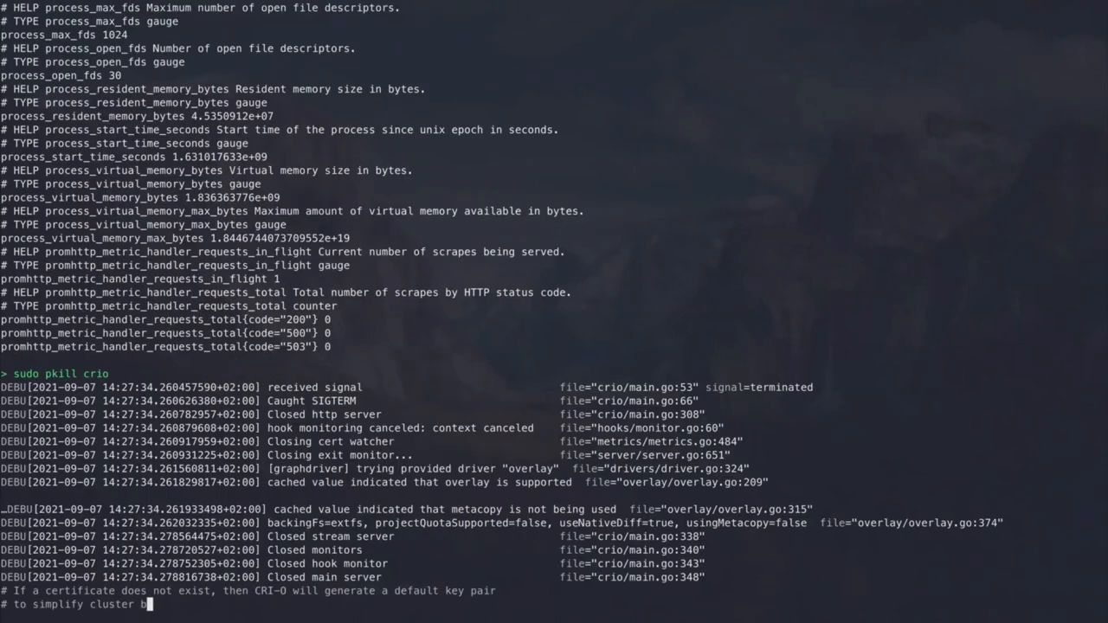
Start CRI-O with /tmp/cert.pem and /tmp/key.pem, overwrite the cert with 'invalid', then stop it
type("sudo crio --enable-metrics --metrics-cert /tmp/cert.pem --metrics-key /tmp/key.pem &")
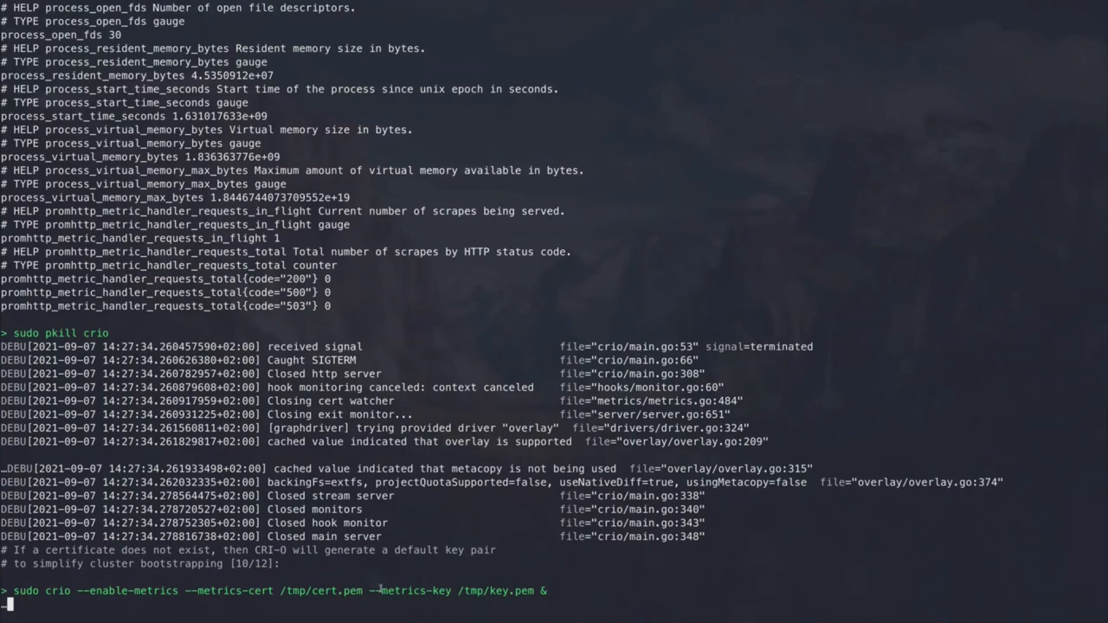
double_click(229, 590)
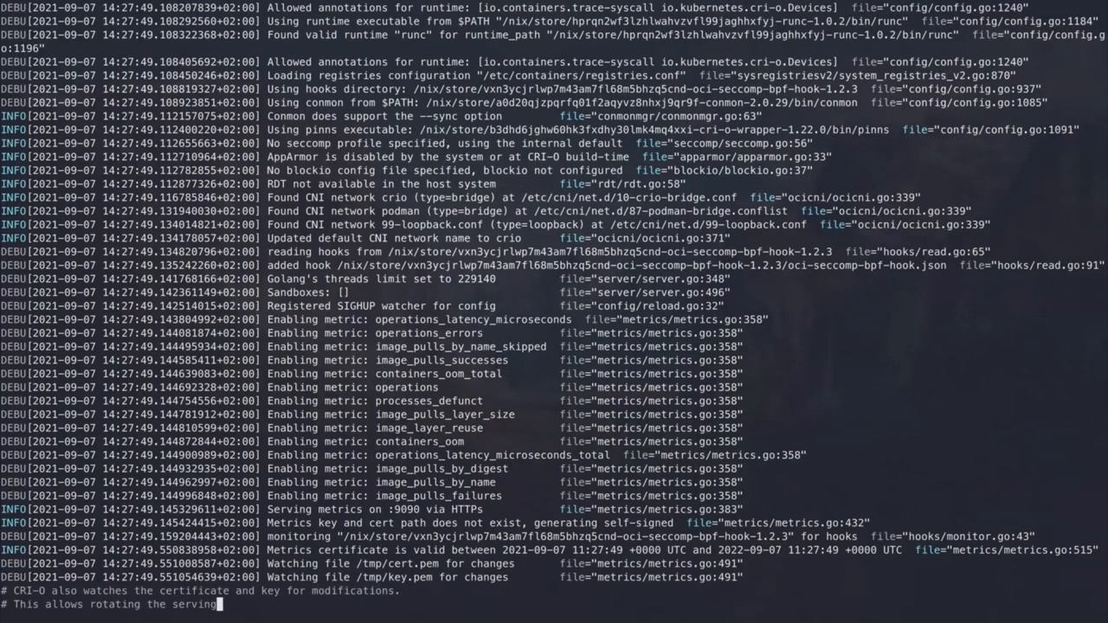
type("echo invalid | sudo tee /tmp/cert.pem")
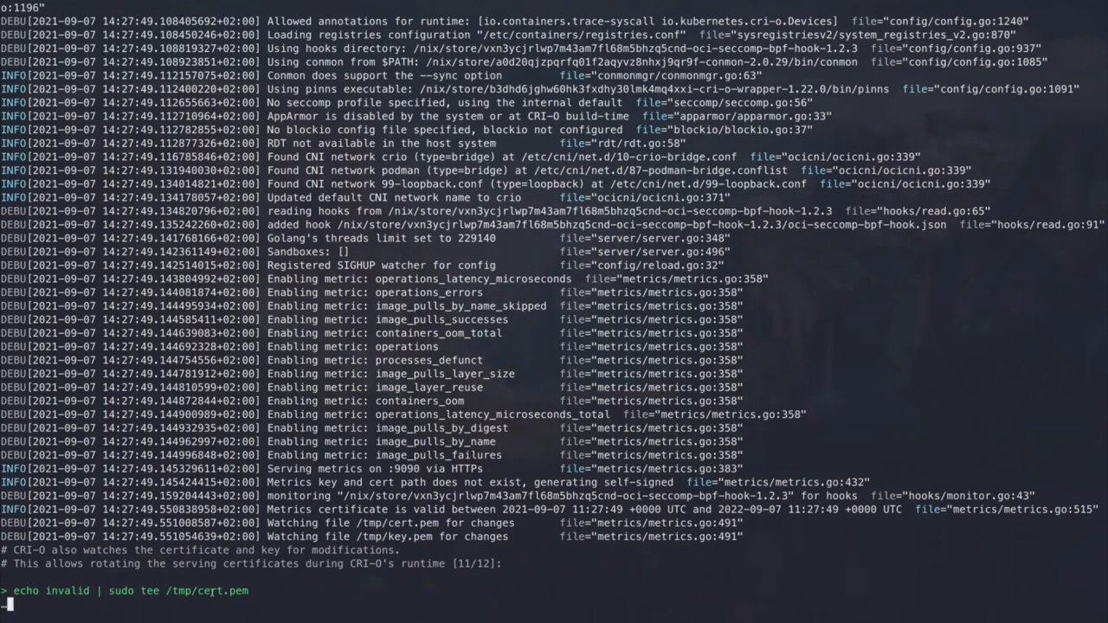
key("Return")
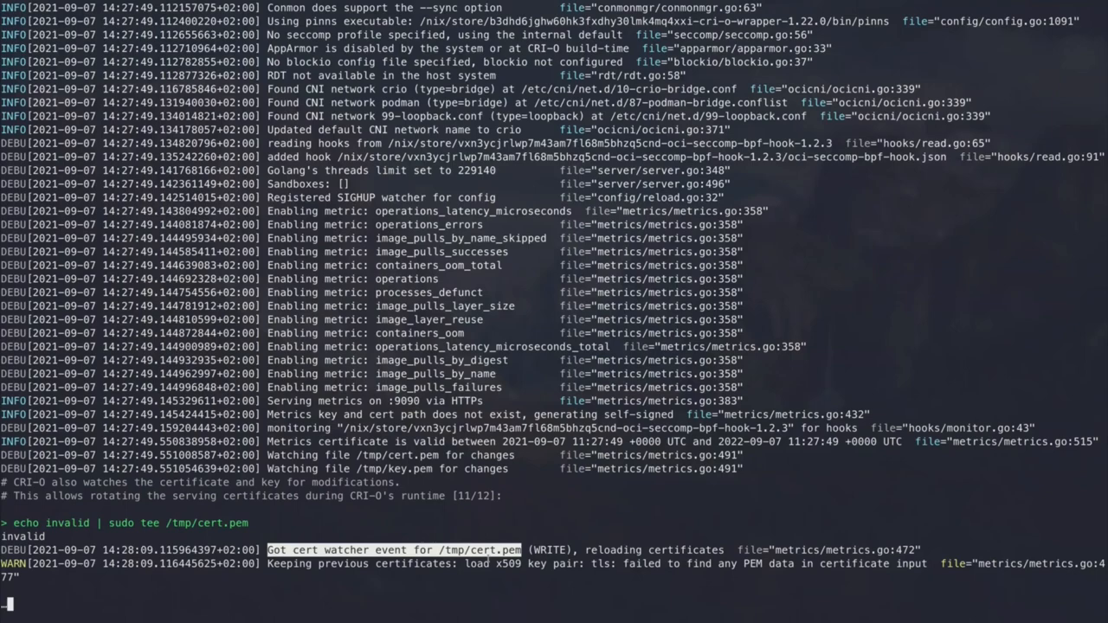
type("sudo pkill crio")
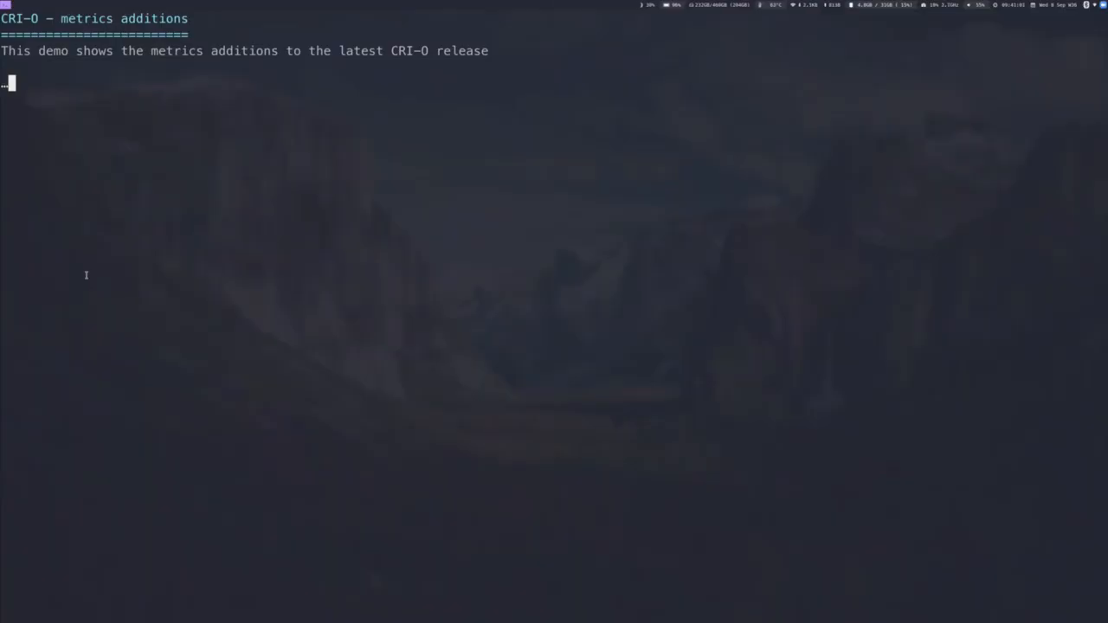
Type the '# First of all' comment and a 'jq .linux.resources.memory' query
type("# First of all")
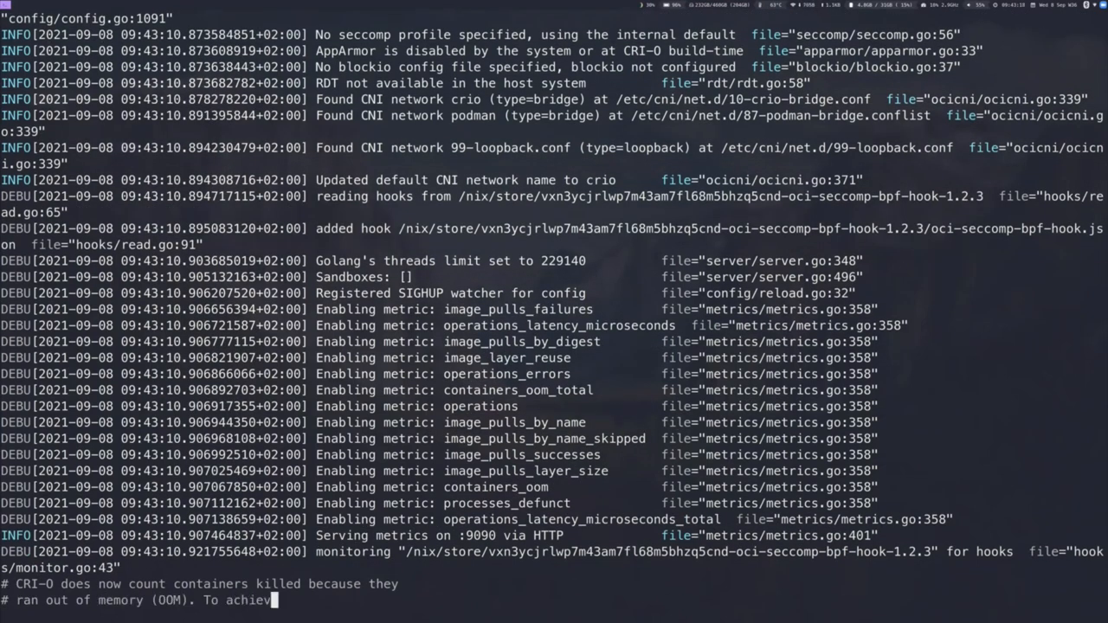
type("jq .linux.resources.memory_limit_in_bytes container.json")
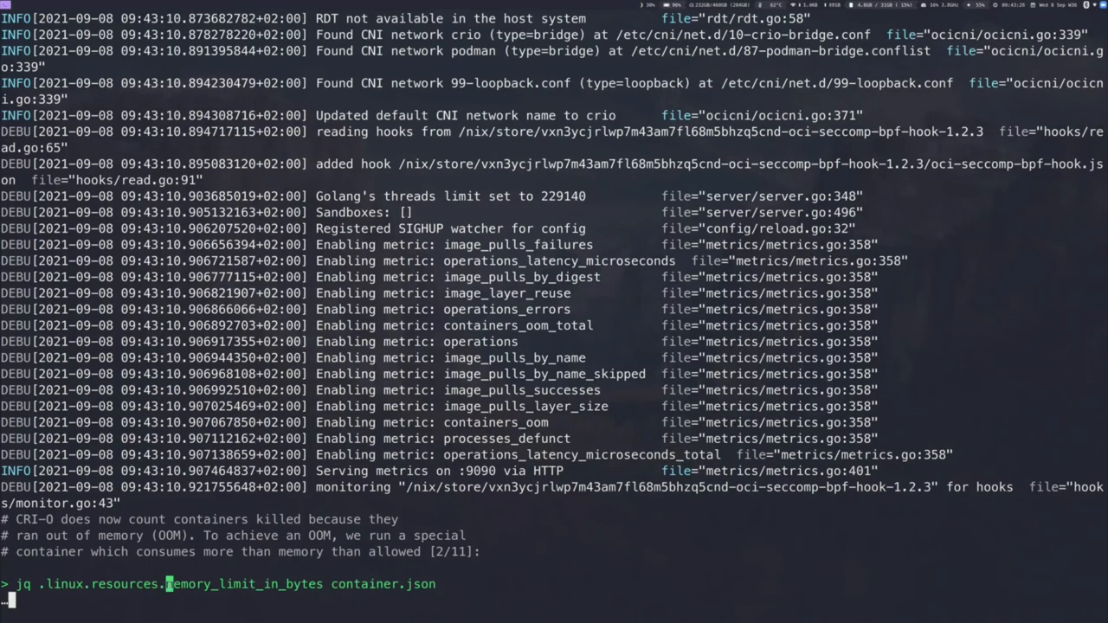
Look up container.json's memory limit with jq and scroll through the OOM container output
key("Return")
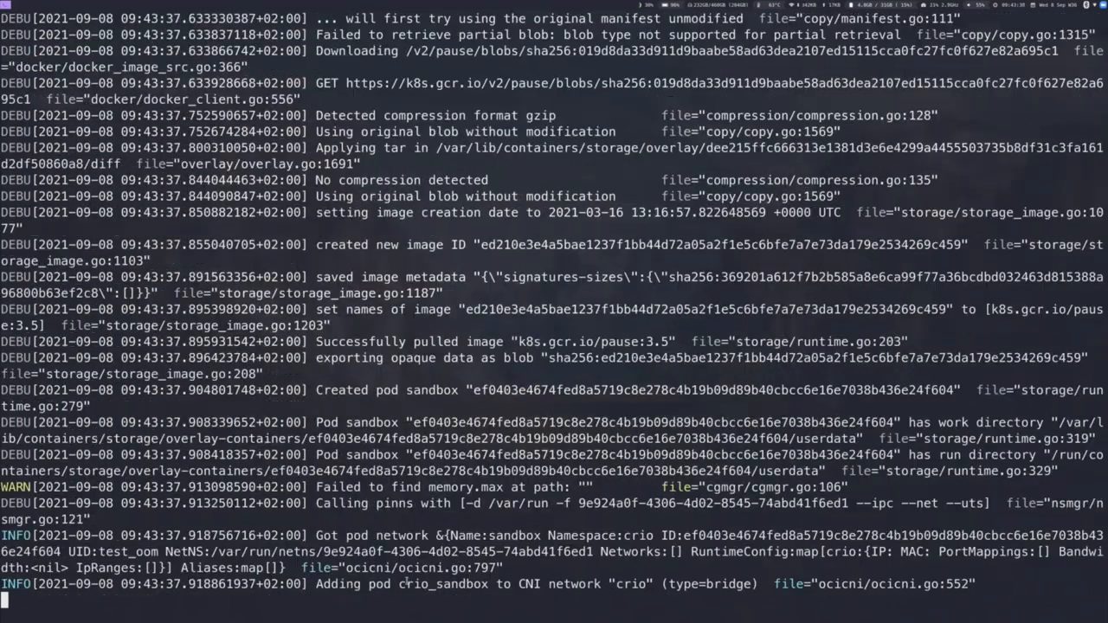
scroll("down", 3)
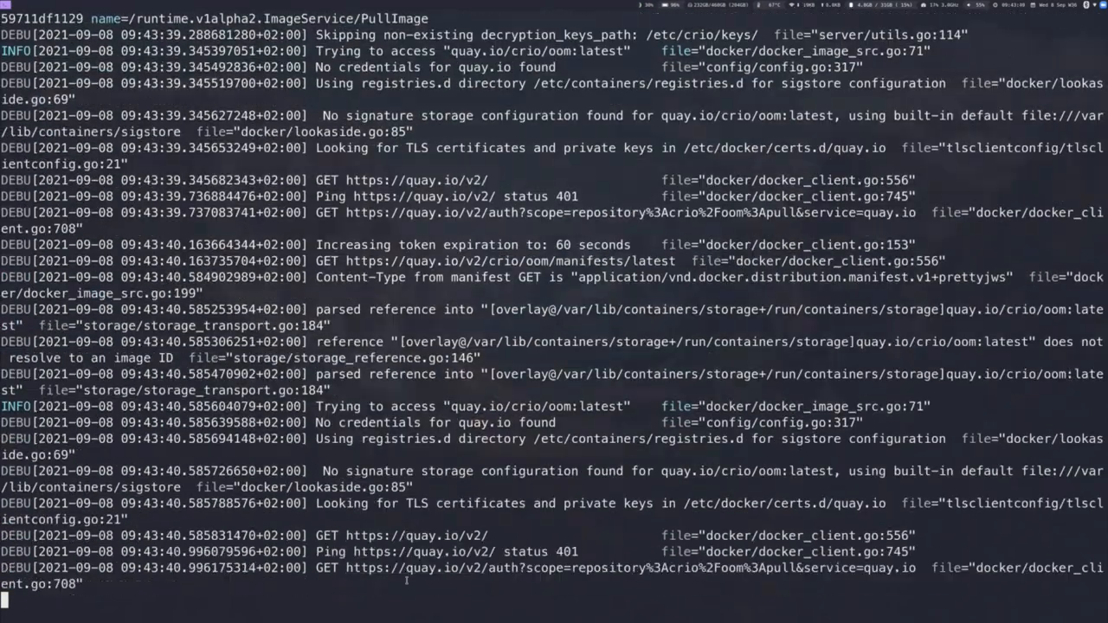
scroll("down", 3)
type("# Then it will be killed directly after")
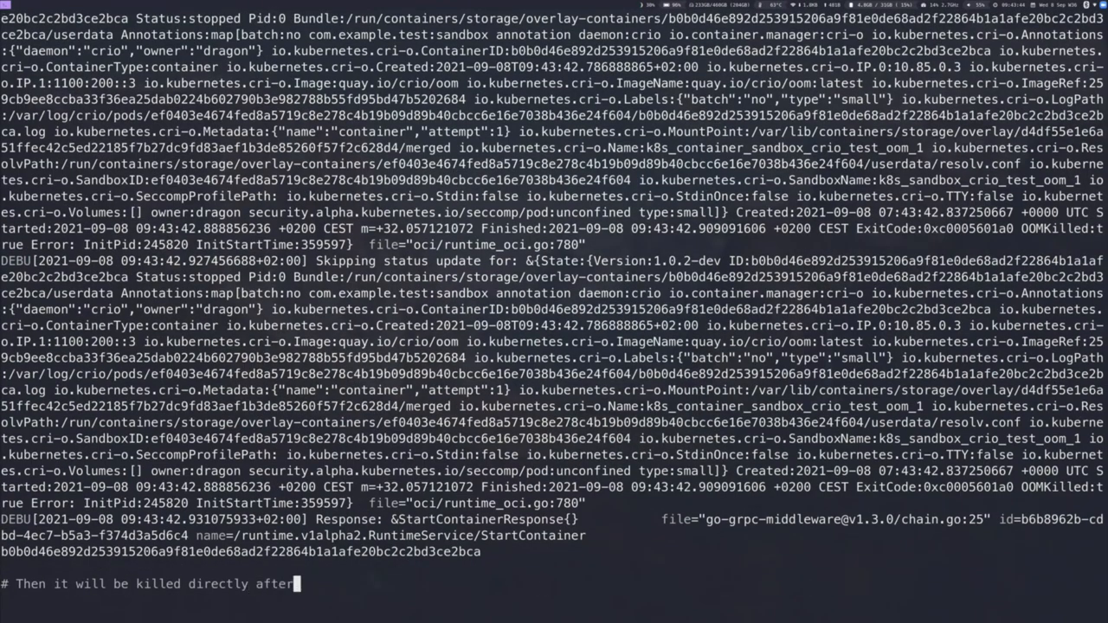
Run 'sudo crictl ps -a' to show the quay.io/crio/oom container as Exited
type("sudo crictl ps -a")
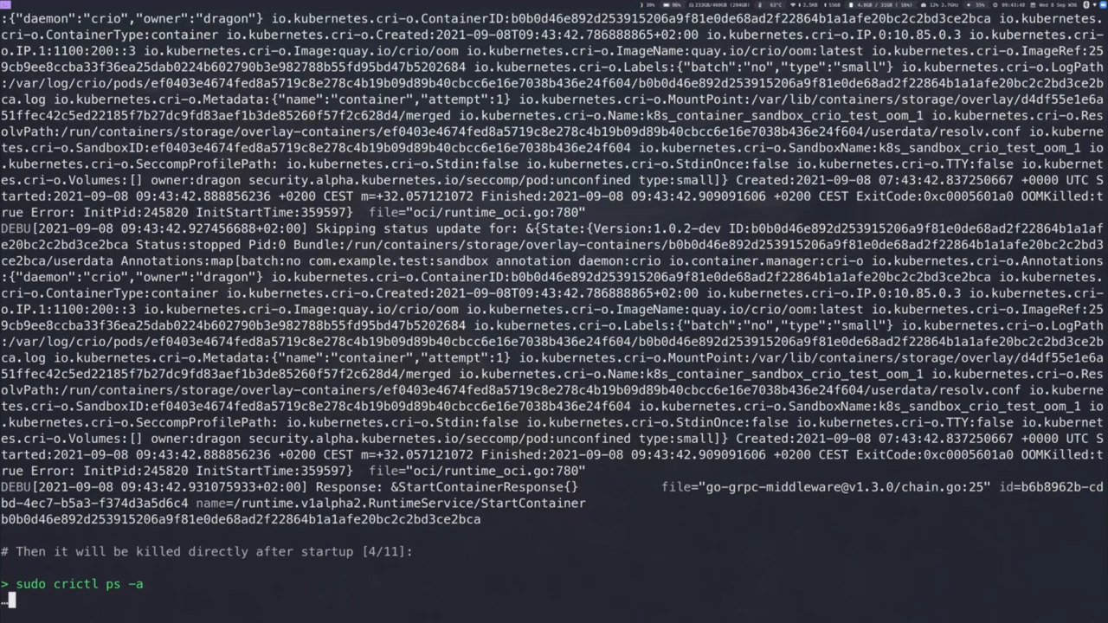
key("Return")
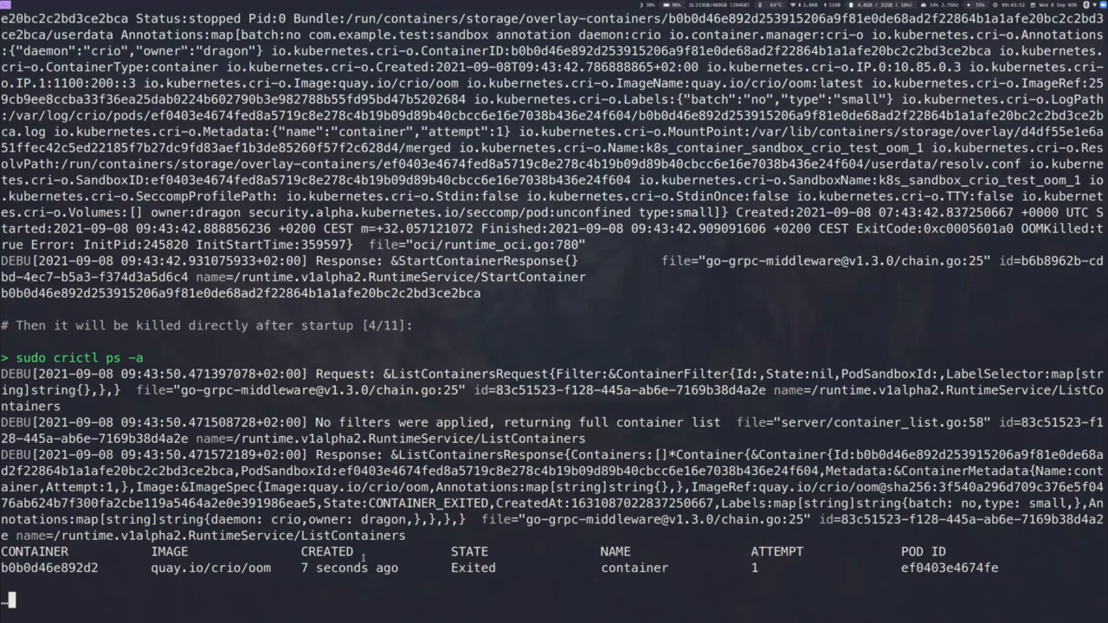
double_click(210, 568)
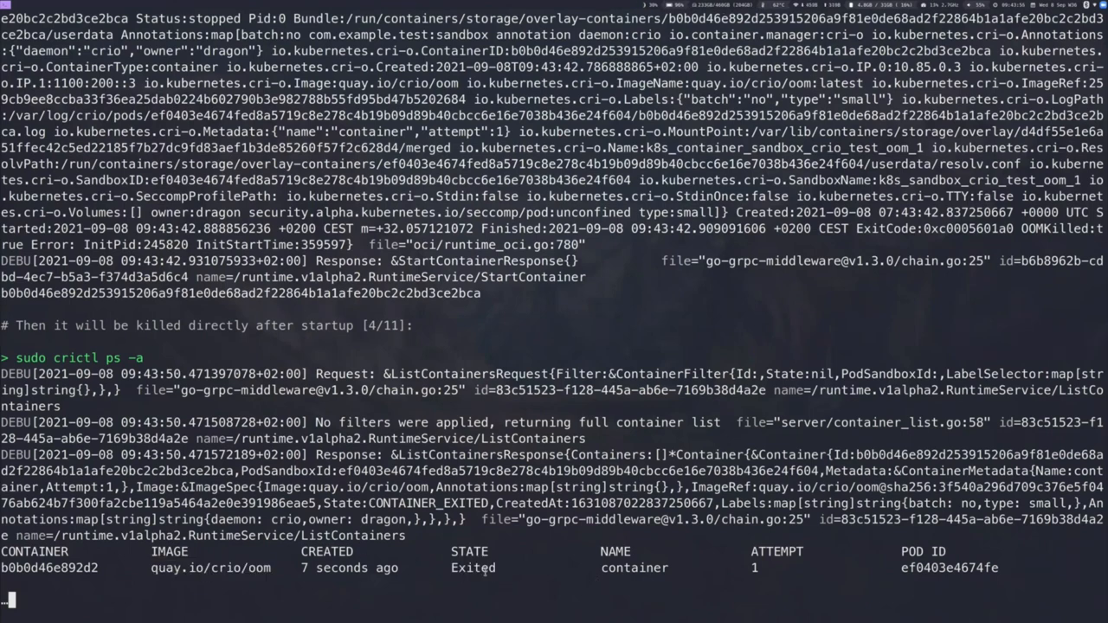
Fetch containers_oom metrics showing containers_oom_total at 1, then add a comment introducing zombie counting
type("curl -sf")
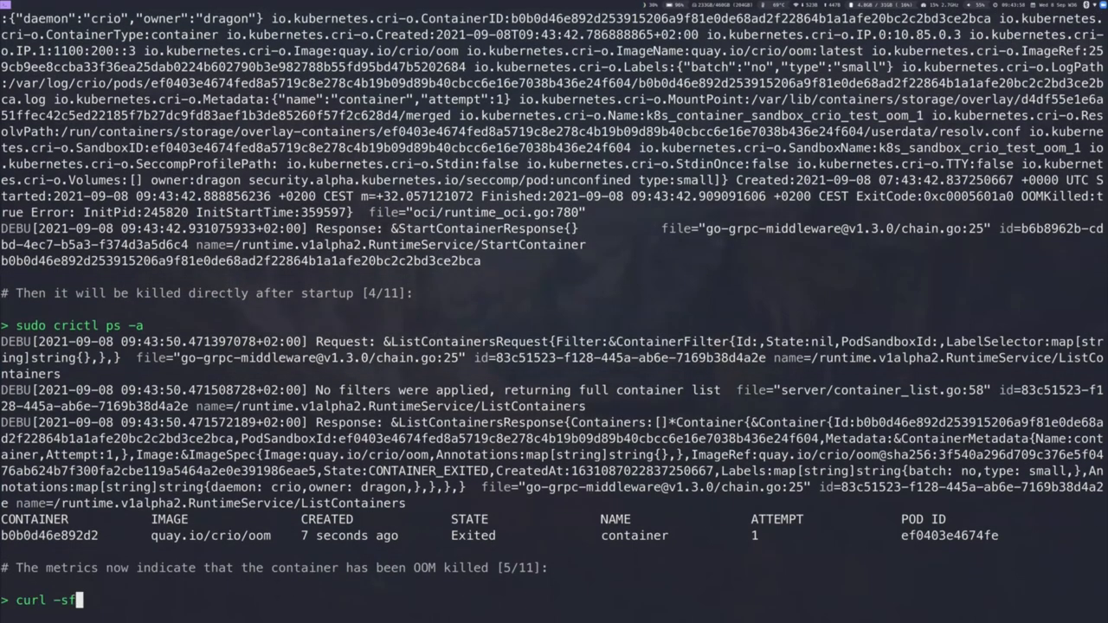
type("localhost:9090/metrics | rg containers_oom")
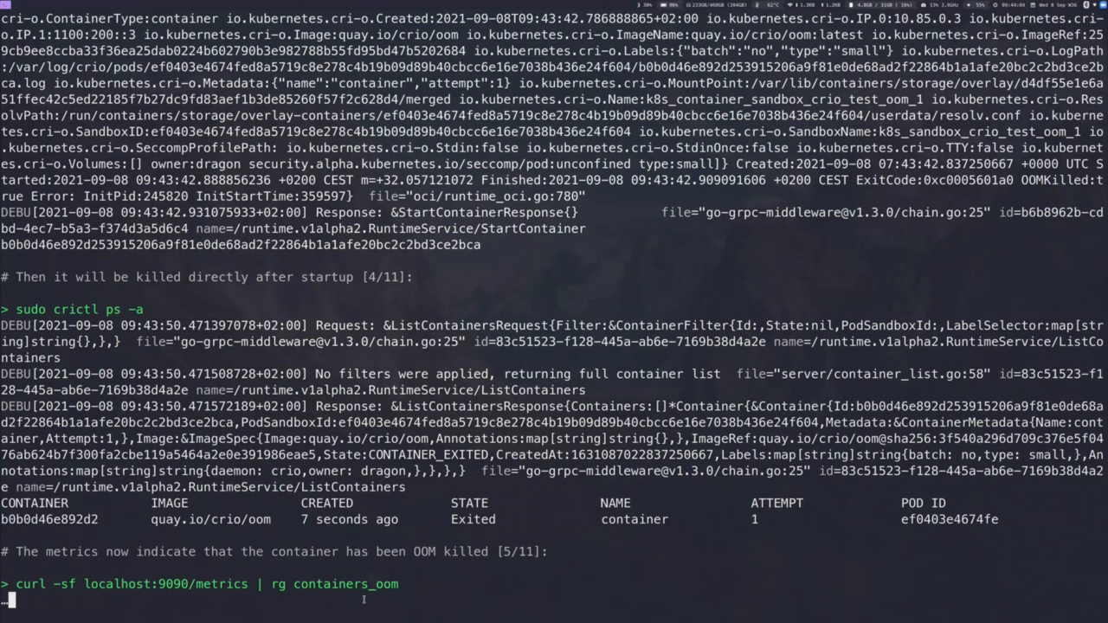
key("Return")
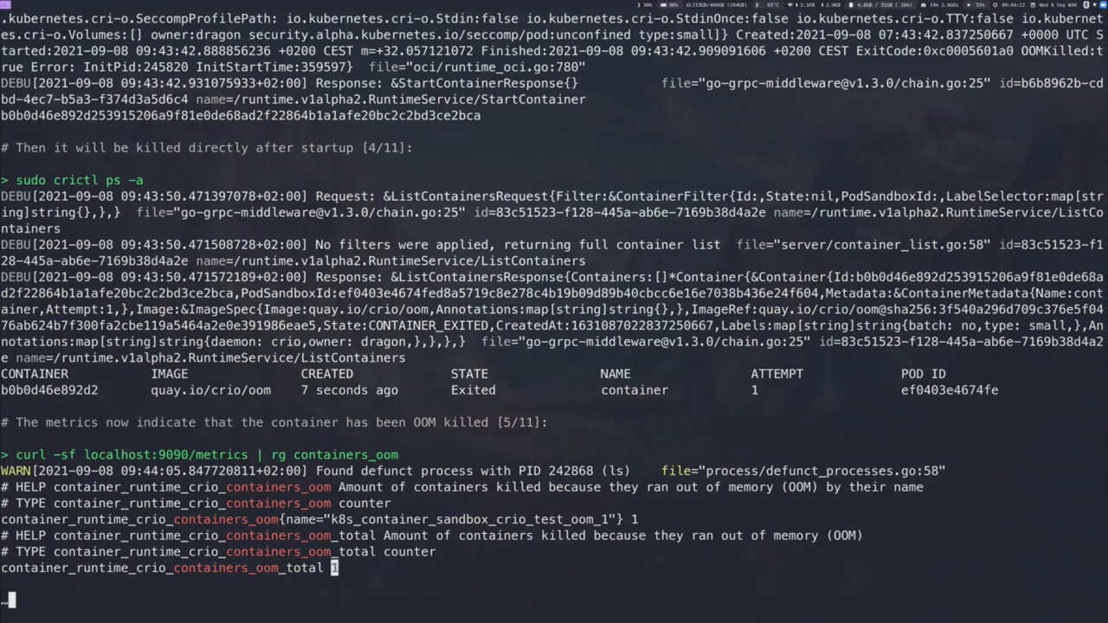
type("# CRI-O is also able to count the number of zombie processes")
type("# on a node. To demonstrate that, we actually have to spawn")
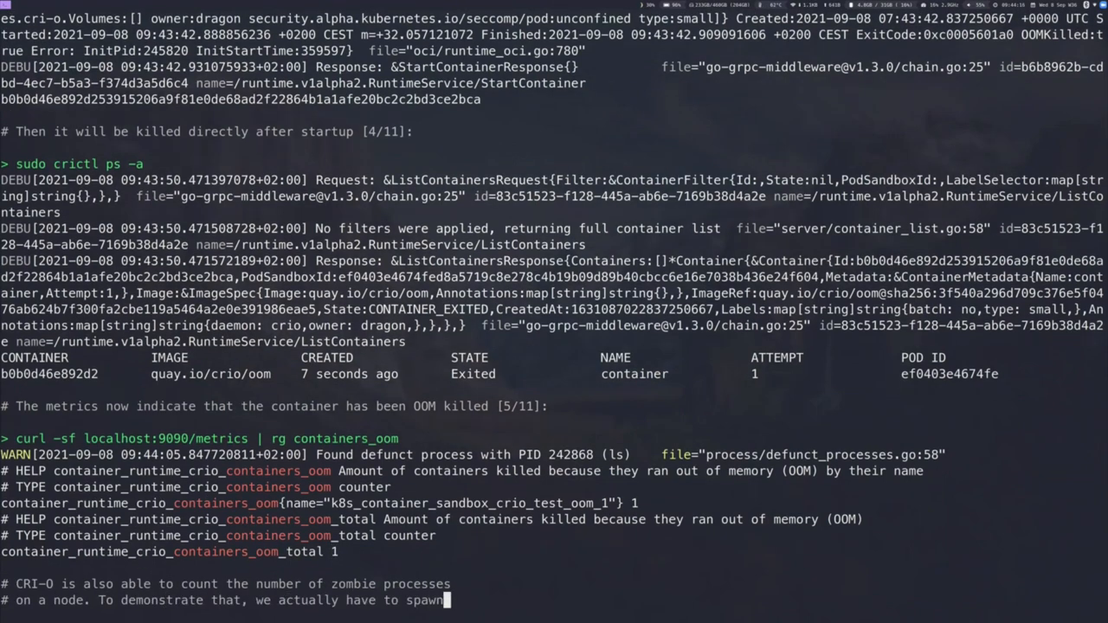
Display the zombie helper's source zombie/main.go with bat and look through it
type("bat zombie/m")
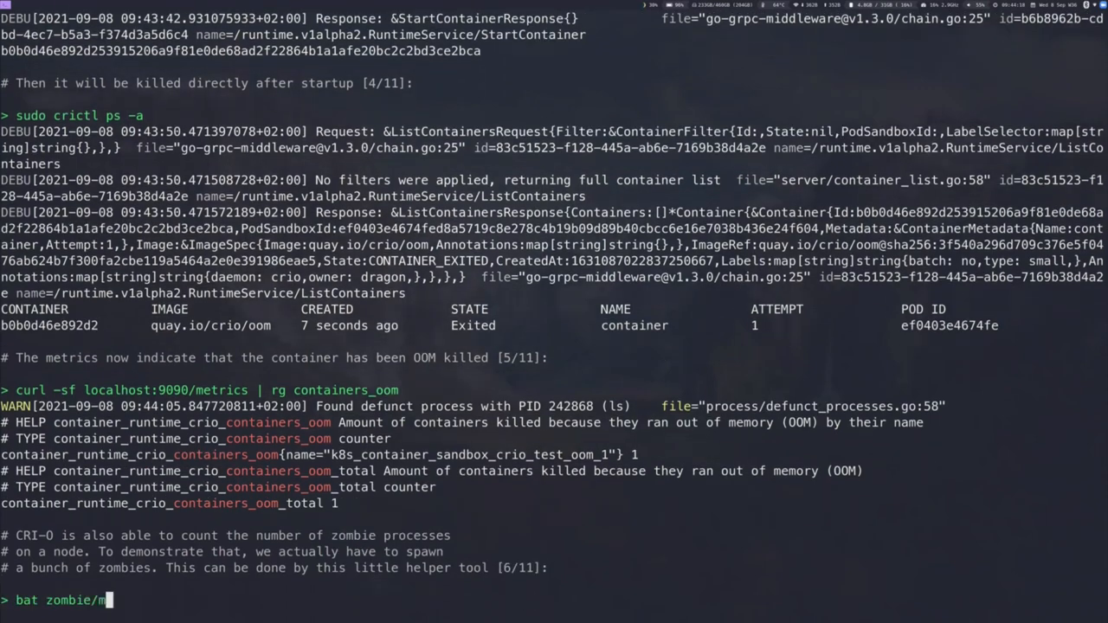
type("ain.go")
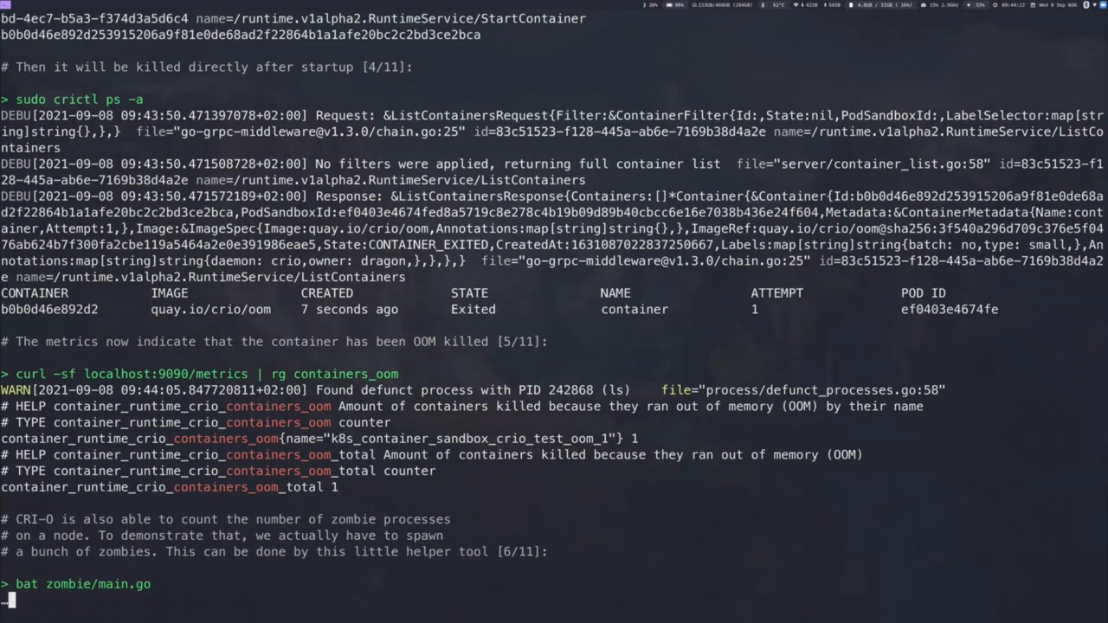
scroll("down", 3)
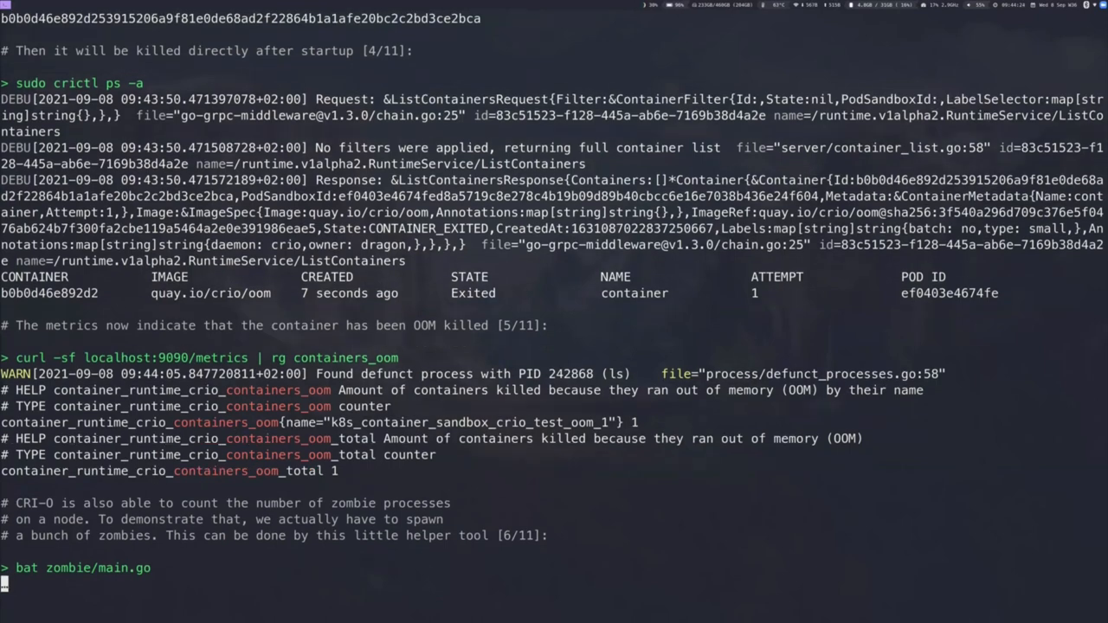
key("Return")
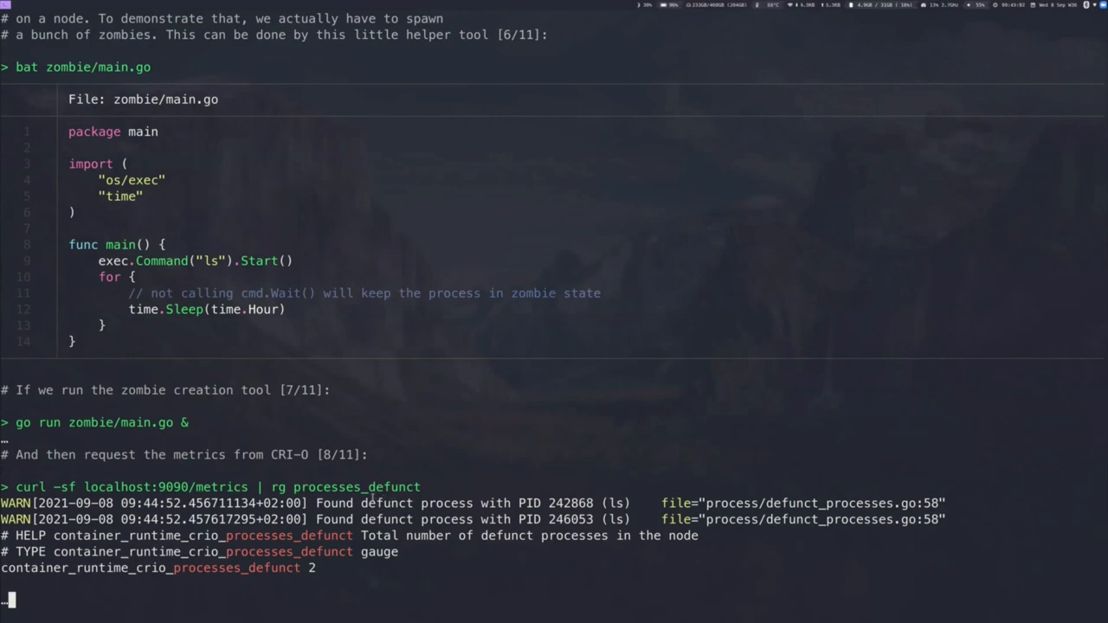
left_click_drag(422, 503, 593, 502)
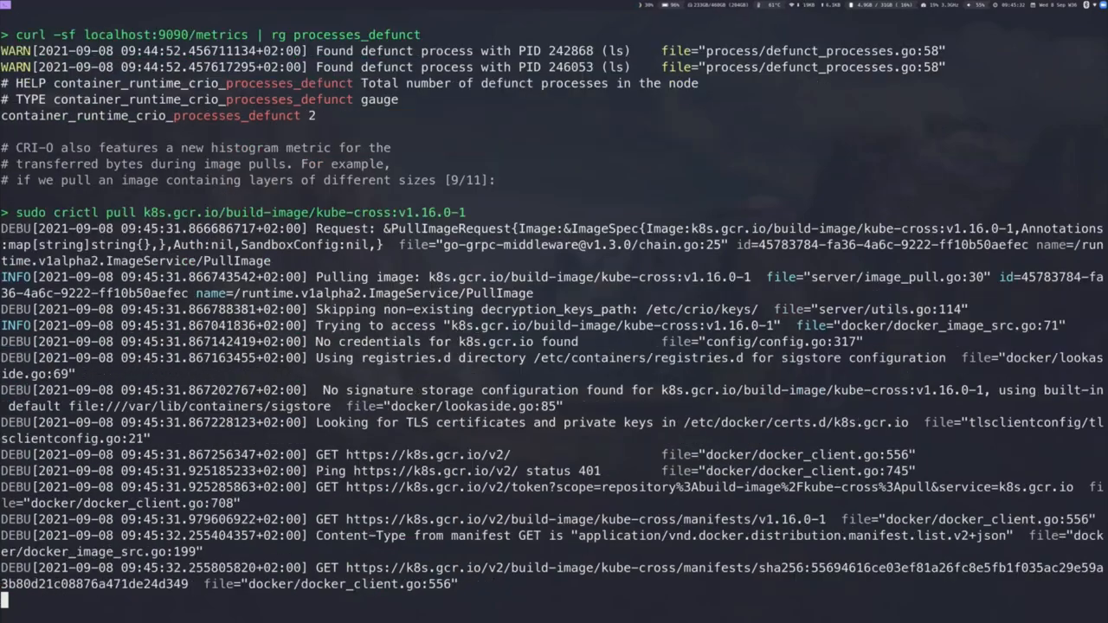
Scroll through the kube-cross v1.16.0-1 pull log until the image reports up to date
scroll("down", 3)
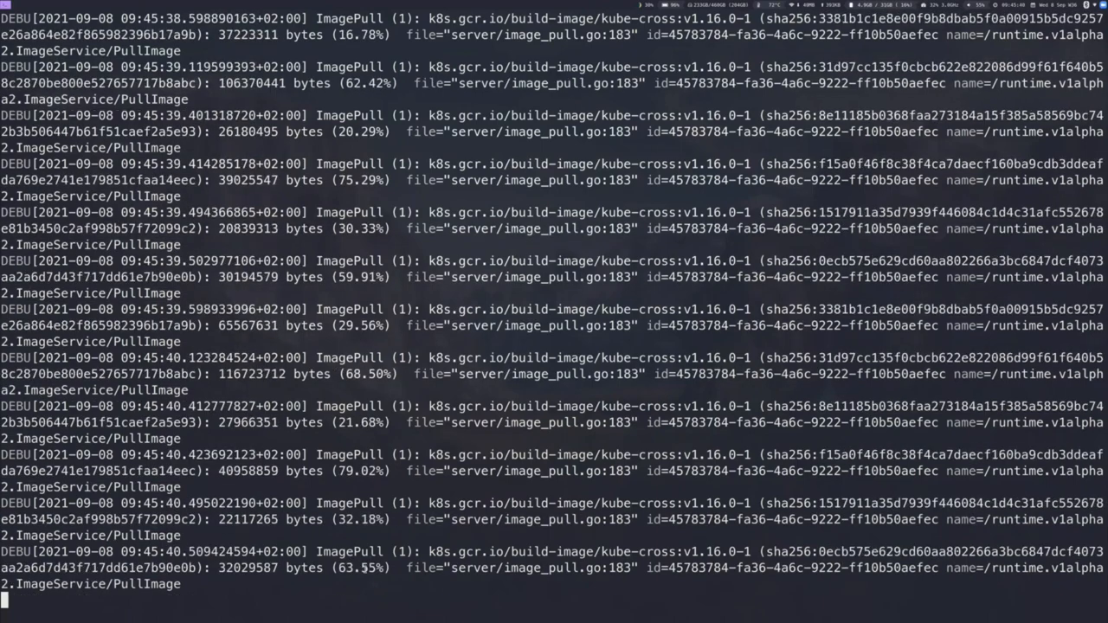
scroll("down", 3)
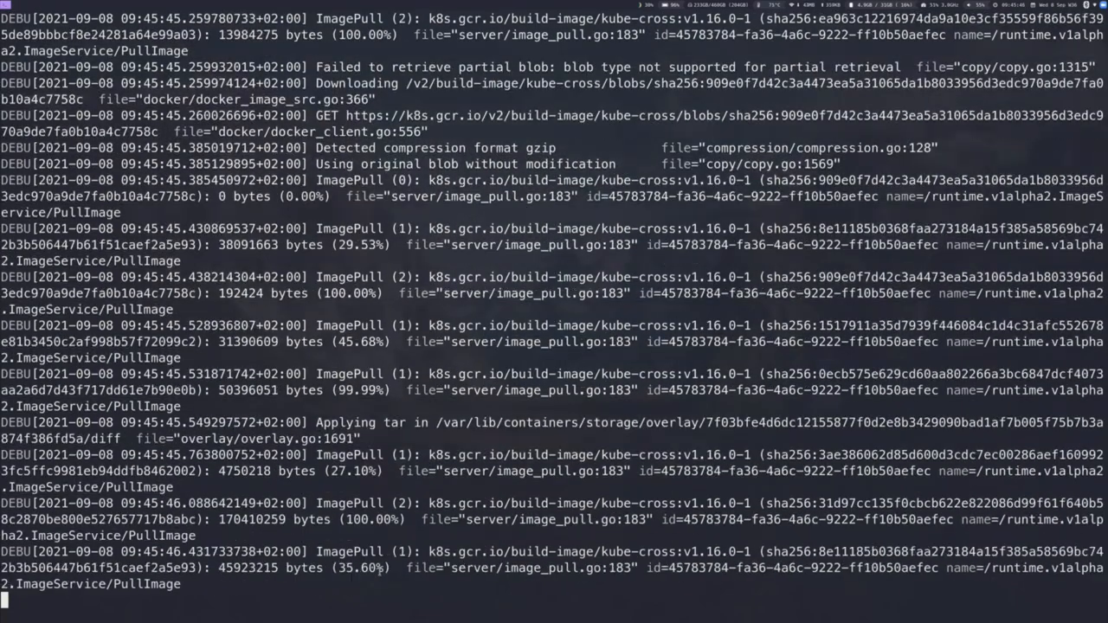
scroll("down", 3)
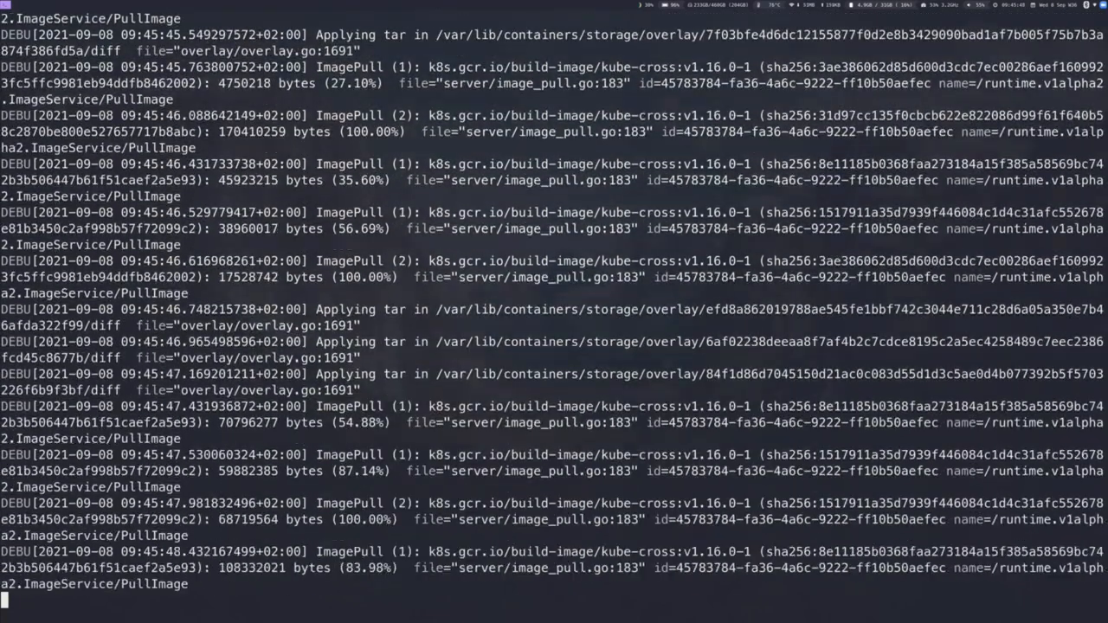
scroll("down", 3)
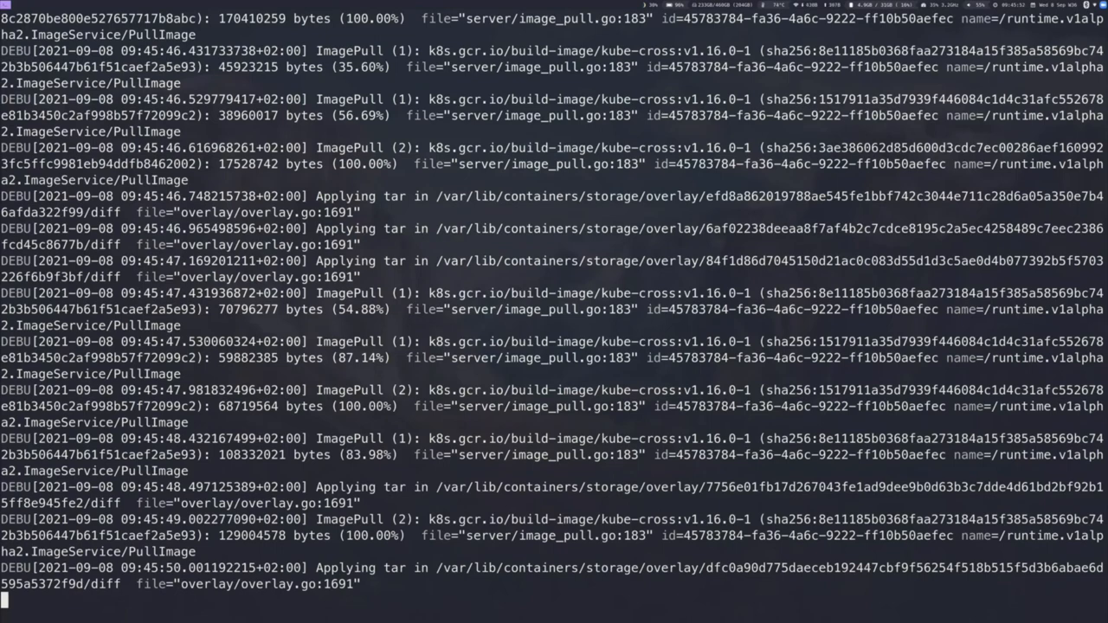
scroll("down", 3)
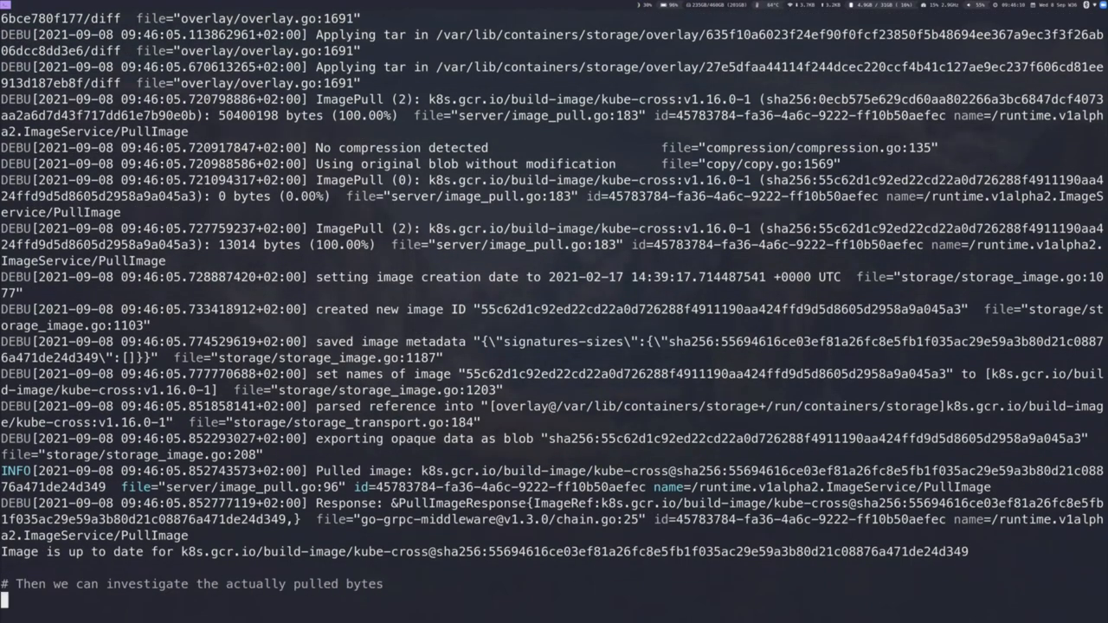
Query image_pulls_layer_size metrics, listing bucket counts for 20 layers totaling about 762 MB
type("curl -sf localhost:9090/metrics | rg image_pulls_layer_size")
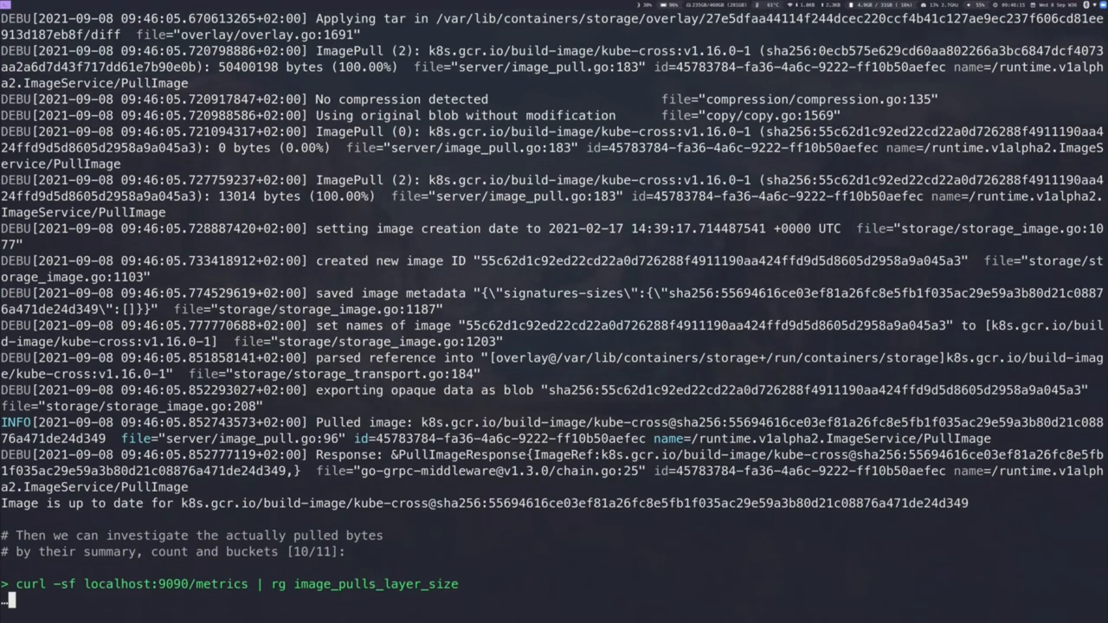
key("Return")
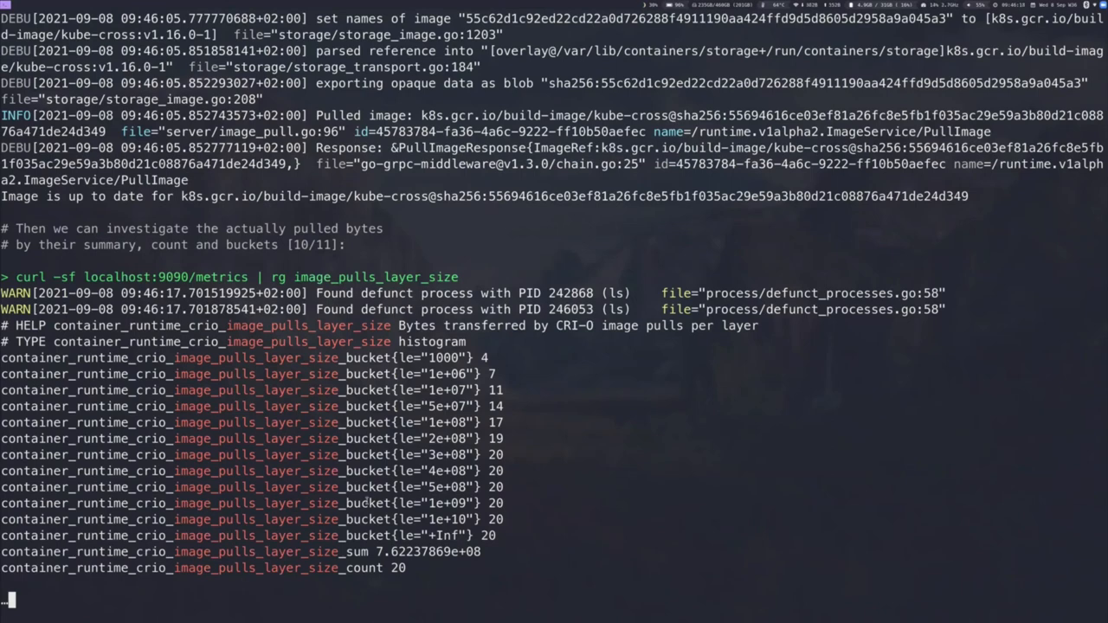